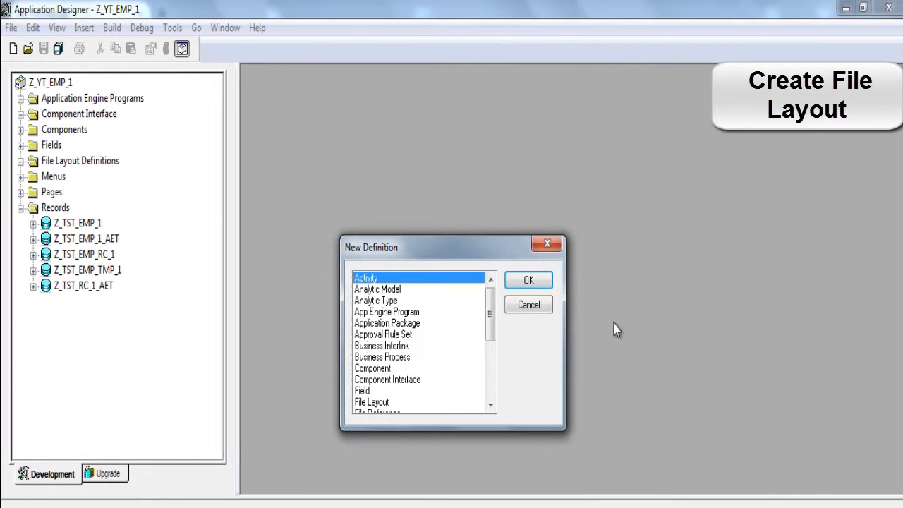
- Create a new file layout from record Z_TST_EMP_1 and preview its Z_TST_EMP_1 segment
{"action": "left_click", "coordinate": [372, 402]}
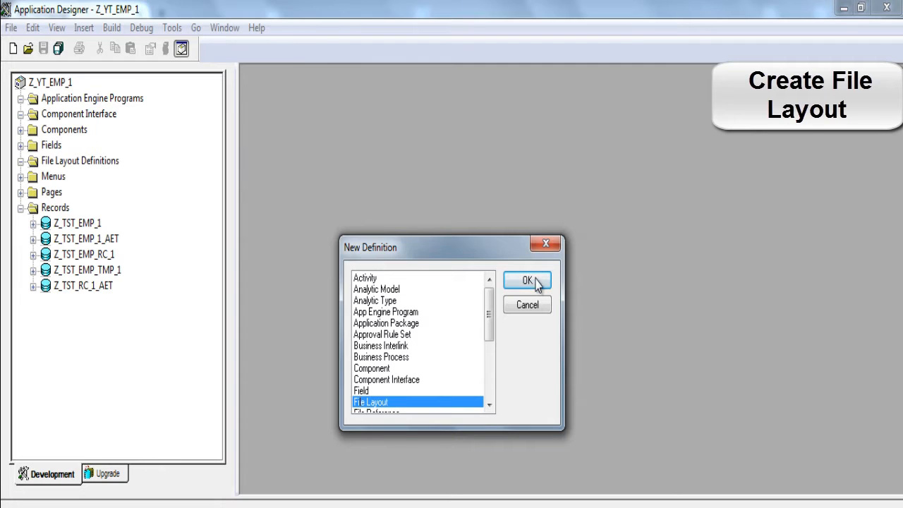
{"action": "left_click", "coordinate": [527, 280]}
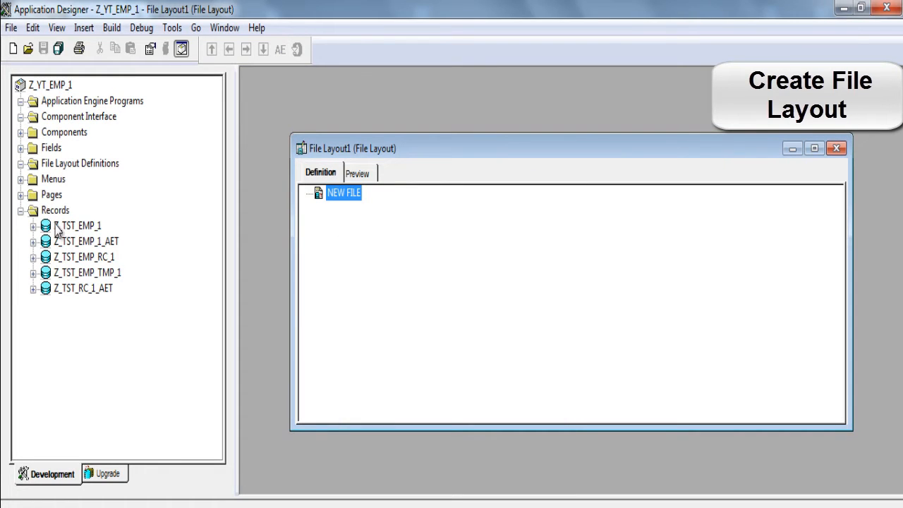
{"action": "left_click", "coordinate": [71, 225]}
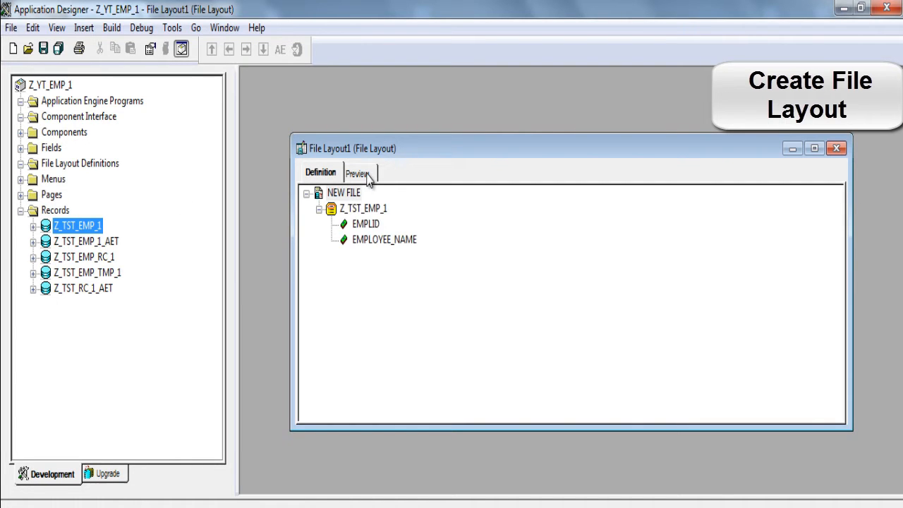
{"action": "left_click", "coordinate": [358, 172]}
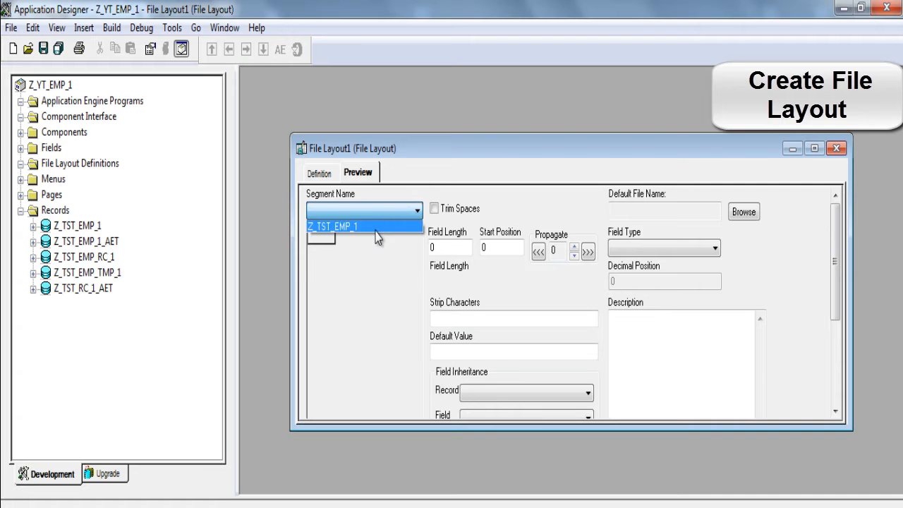
{"action": "left_click", "coordinate": [342, 226]}
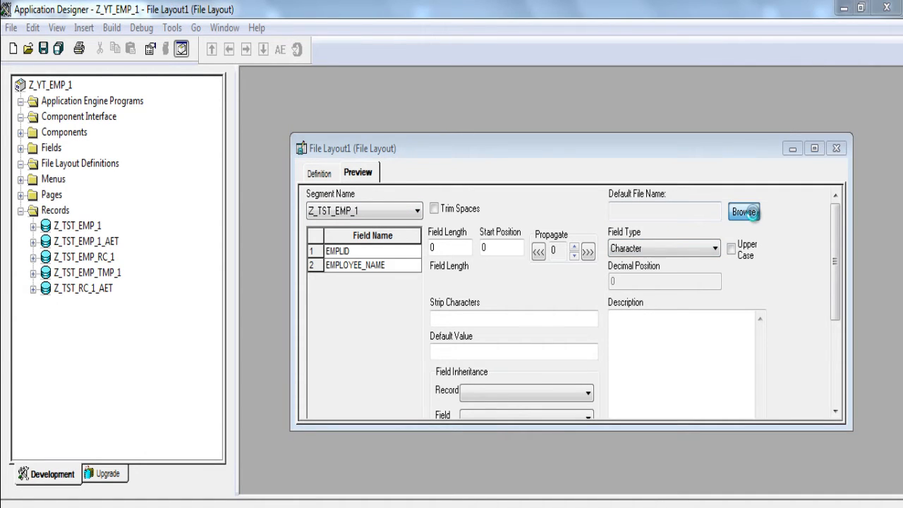
- Use the desktop emp_data file as the layout's default file and maximize the layout window
{"action": "left_click", "coordinate": [747, 210]}
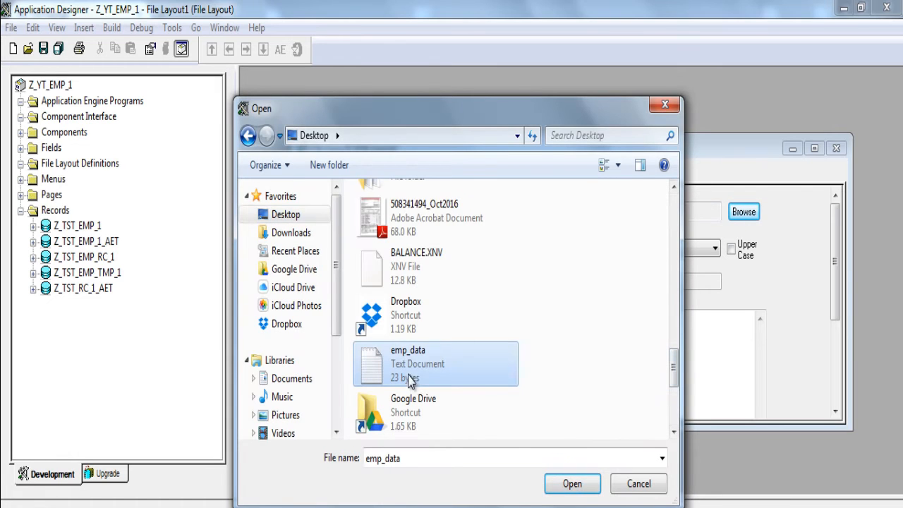
{"action": "left_click", "coordinate": [572, 483]}
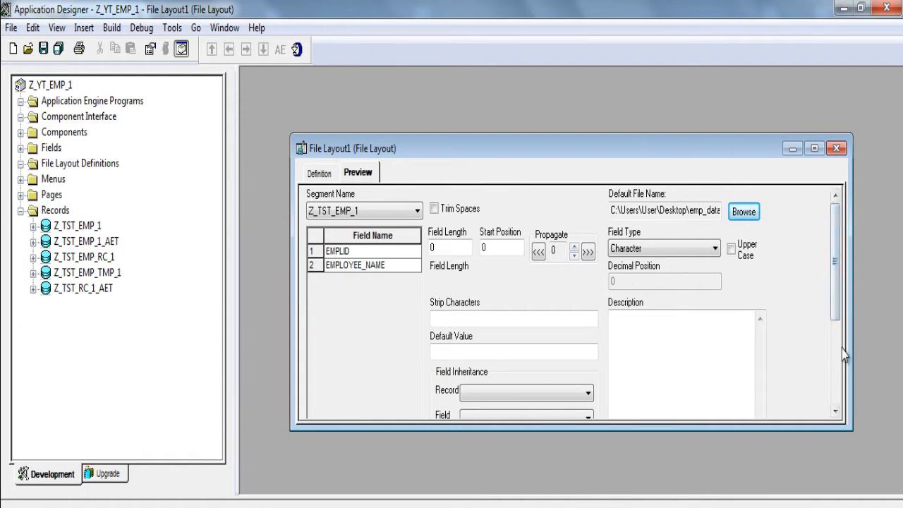
{"action": "left_click", "coordinate": [813, 148]}
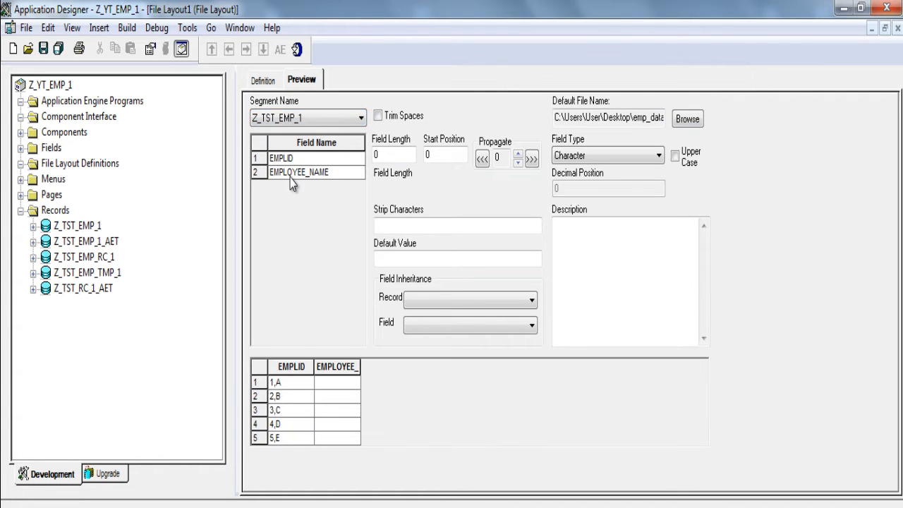
{"action": "mouse_move", "coordinate": [300, 135]}
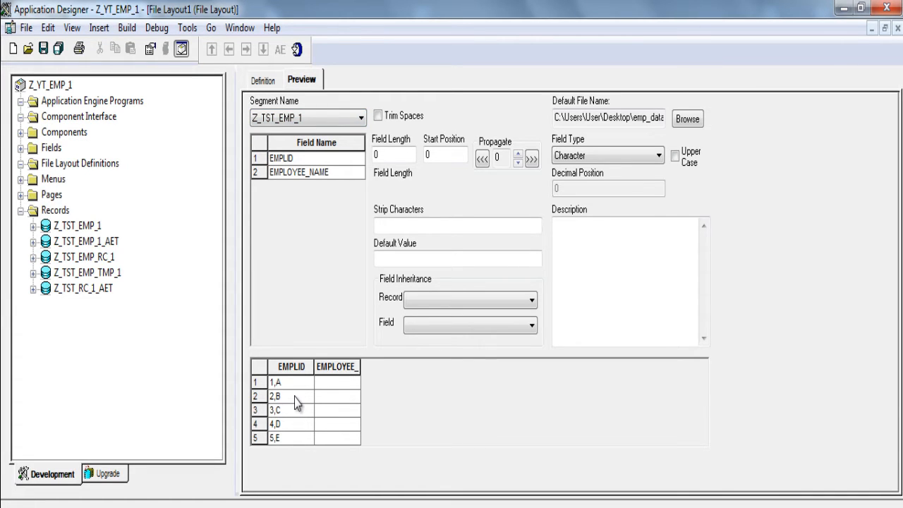
{"action": "mouse_move", "coordinate": [272, 85]}
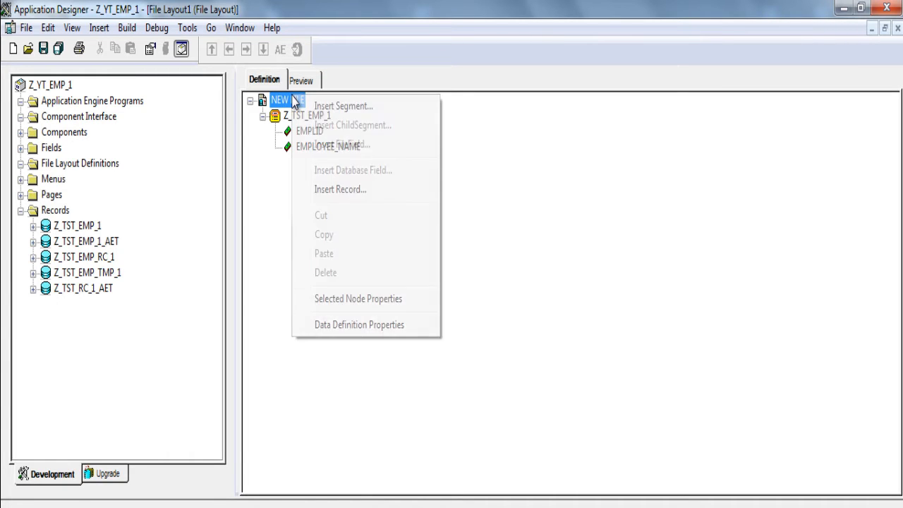
- Change the File Layout Format to CSV in Data Definition Properties and reopen the preview
{"action": "left_click", "coordinate": [358, 324]}
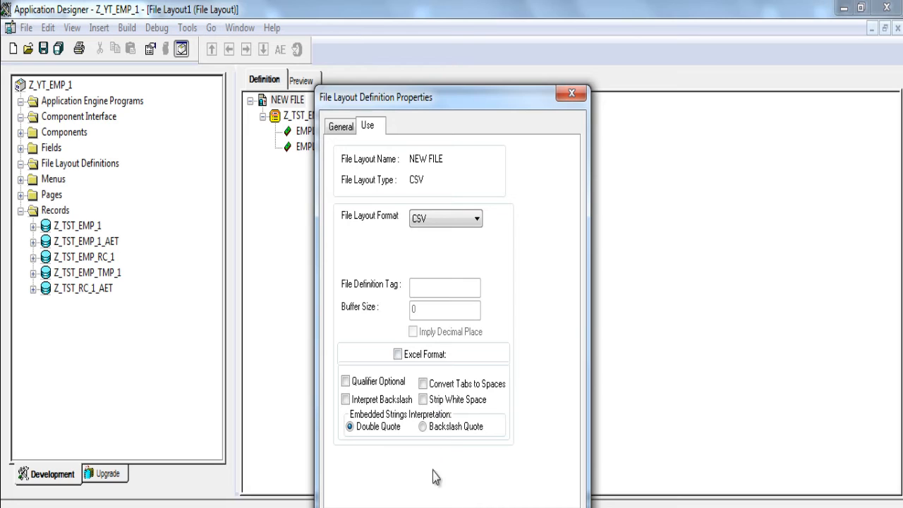
{"action": "left_click", "coordinate": [570, 93]}
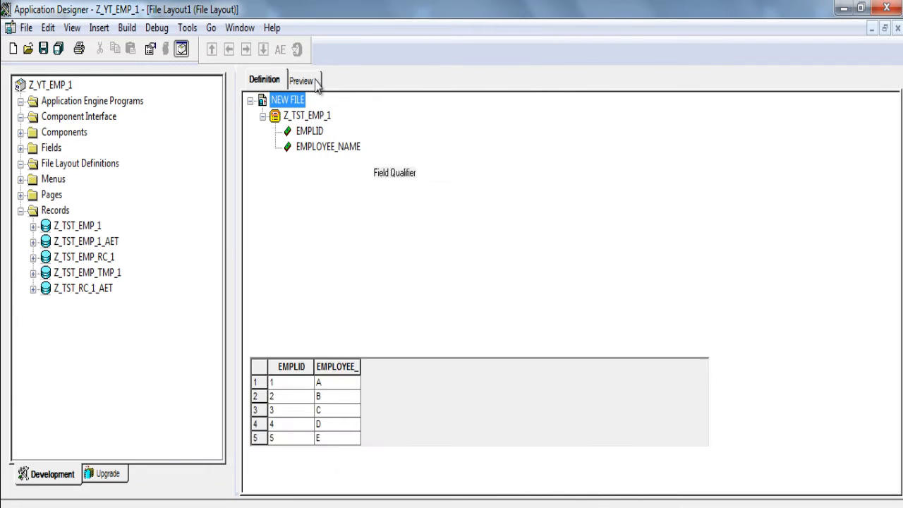
{"action": "left_click", "coordinate": [300, 80]}
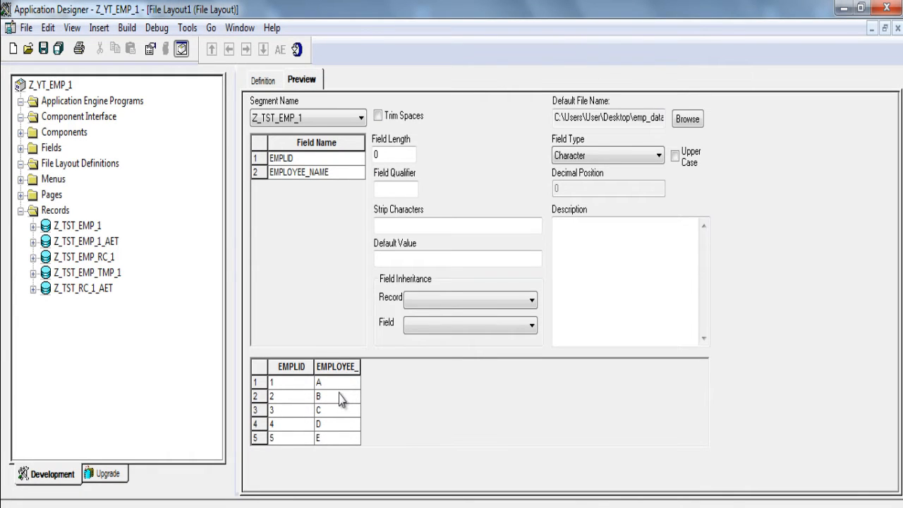
{"action": "mouse_move", "coordinate": [32, 9]}
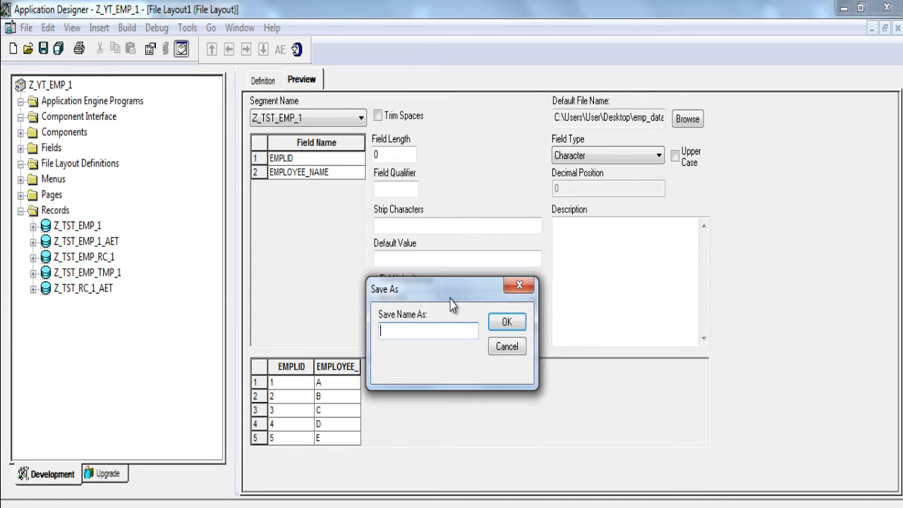
- Save the file layout under the name Z_YT_TST_FL
{"action": "type", "text": "Z_TST"}
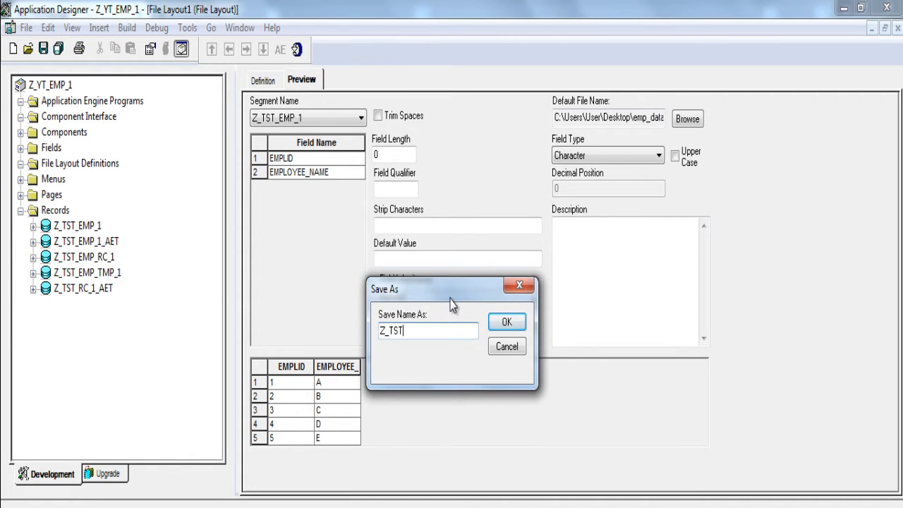
{"action": "key", "text": "Backspace"}
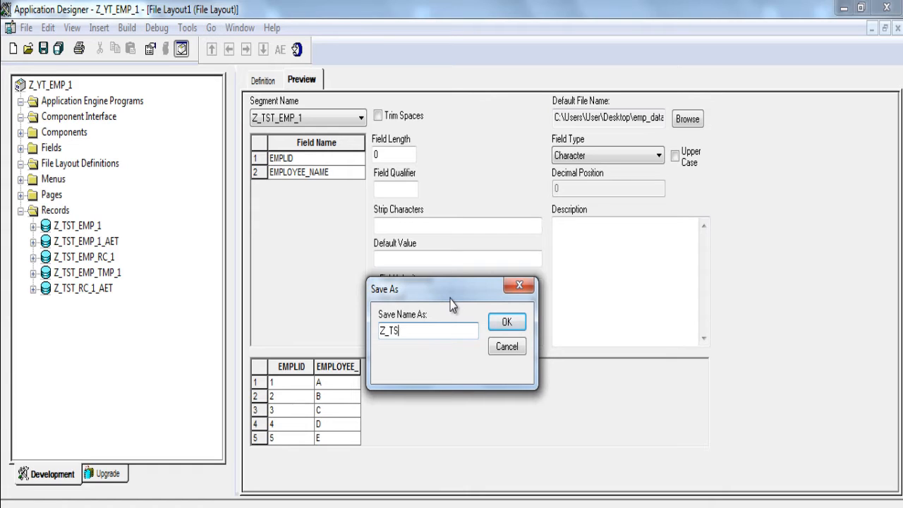
{"action": "type", "text": "Z_YT"}
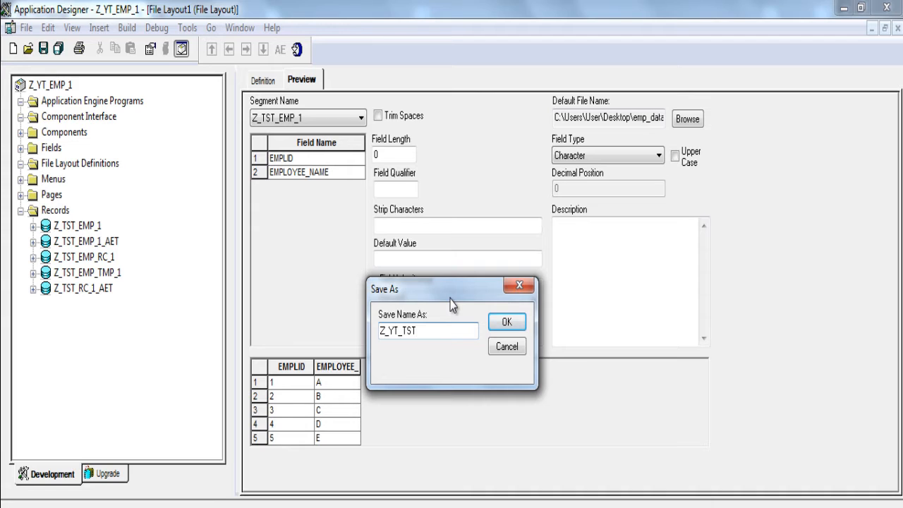
{"action": "type", "text": "_FL"}
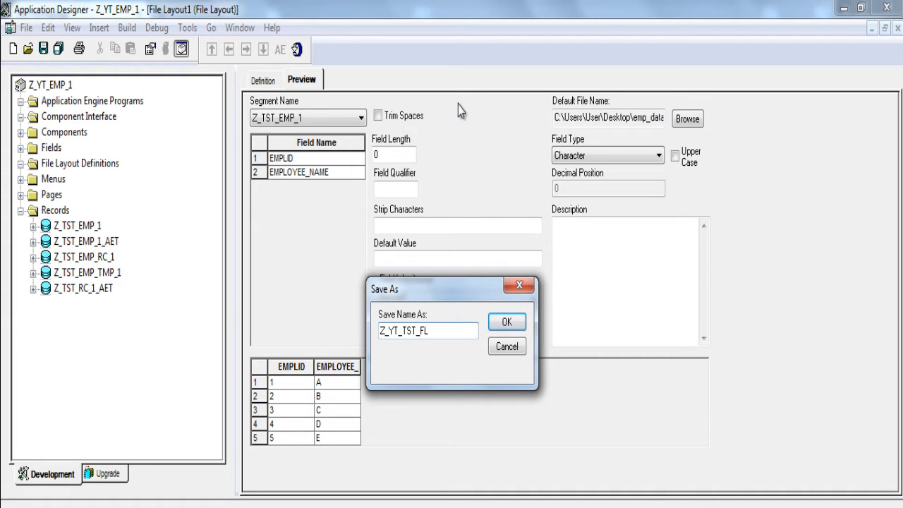
{"action": "left_click", "coordinate": [507, 321]}
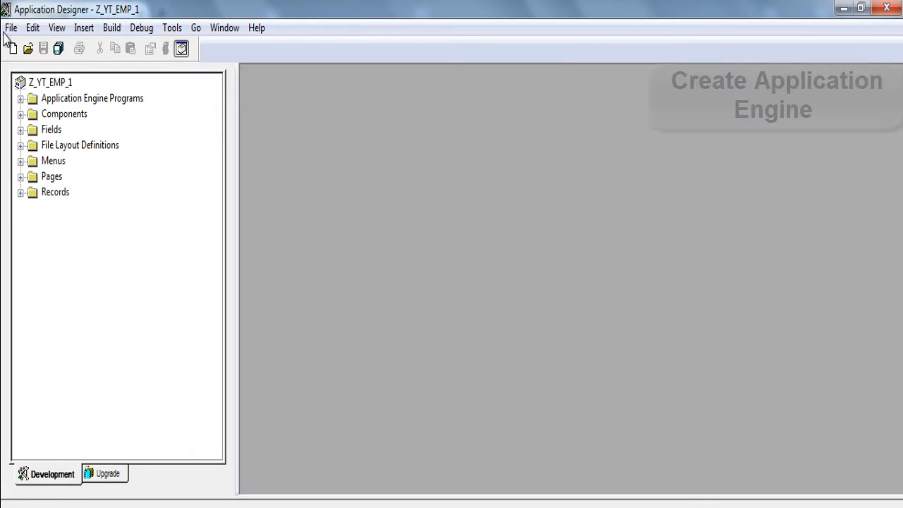
- Create a new App Engine program and give Step01 a PeopleCode action
{"action": "left_click", "coordinate": [10, 27]}
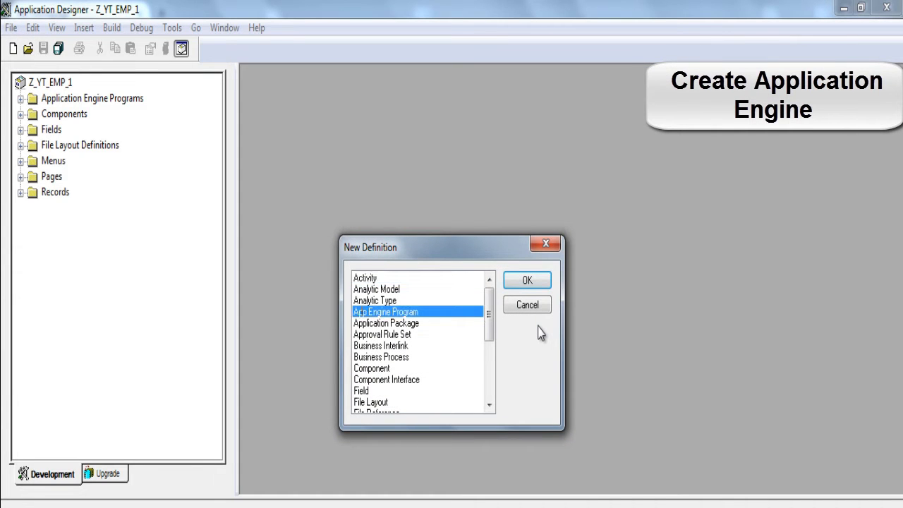
{"action": "left_click", "coordinate": [527, 280]}
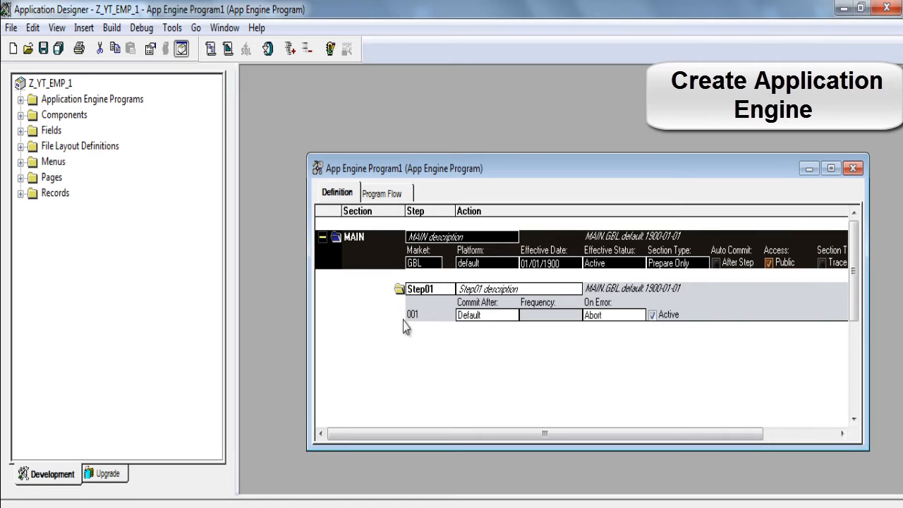
{"action": "right_click", "coordinate": [419, 288]}
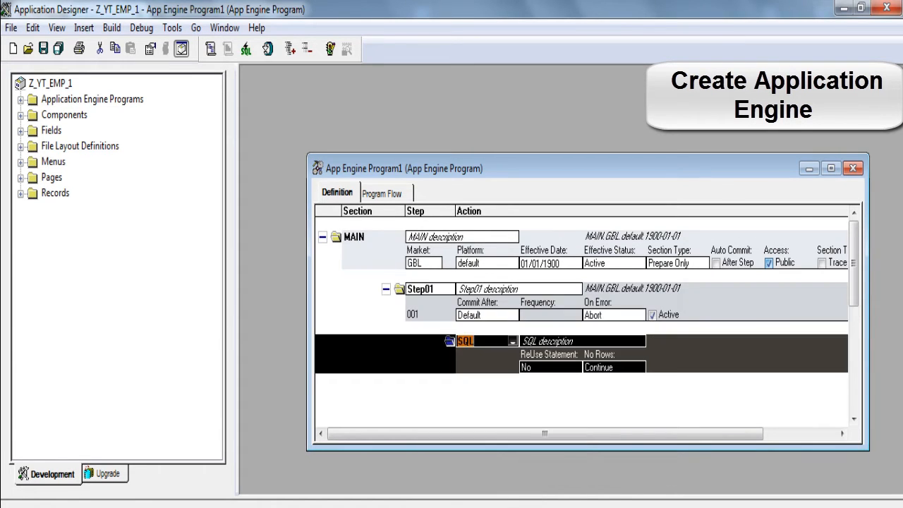
{"action": "left_click", "coordinate": [509, 340]}
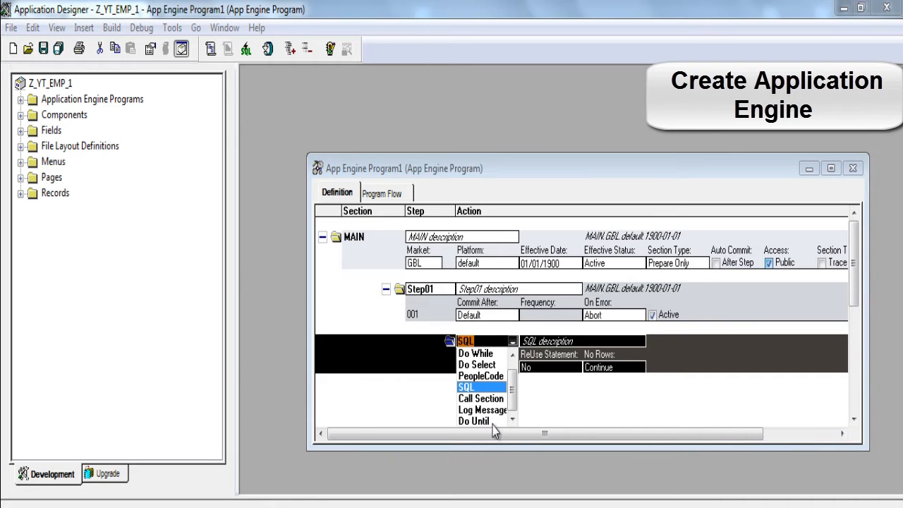
{"action": "left_click", "coordinate": [479, 374]}
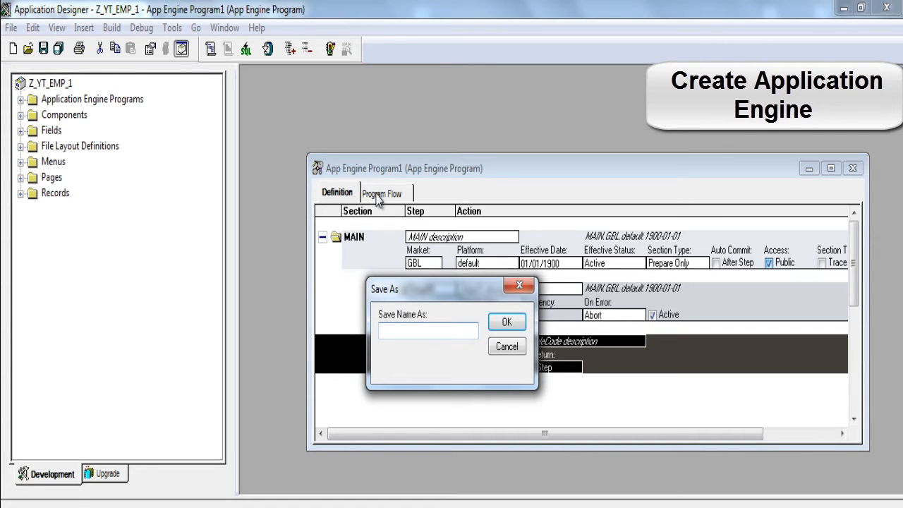
- Save the Application Engine program as Z_YT_TST1_AE
{"action": "type", "text": "Z_YT_TST1_"}
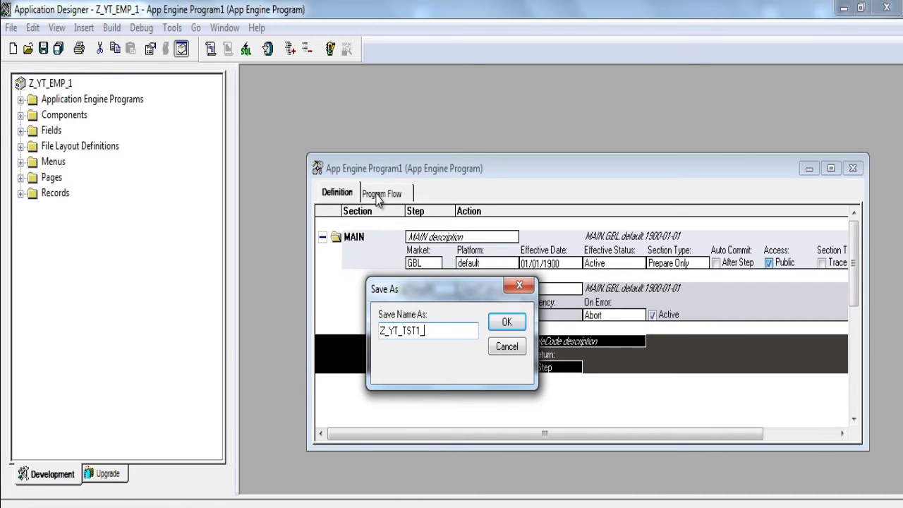
{"action": "type", "text": "AE"}
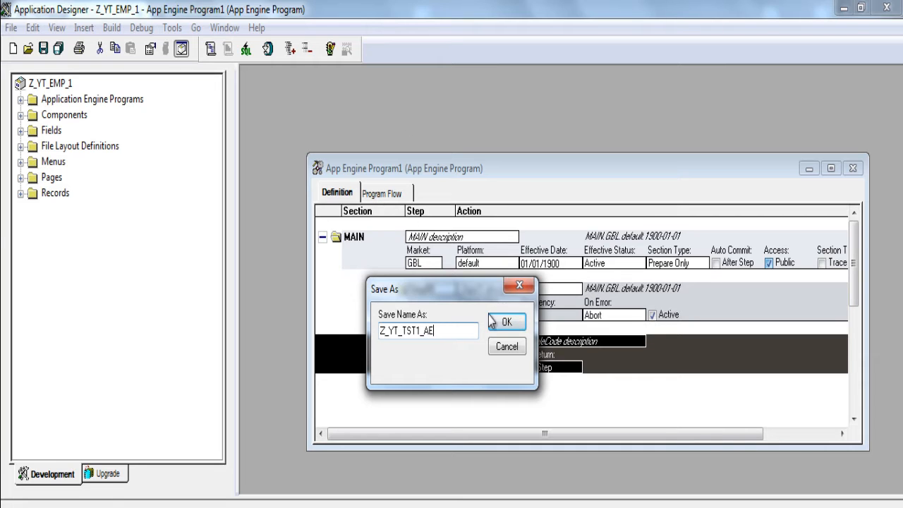
{"action": "left_click", "coordinate": [508, 322]}
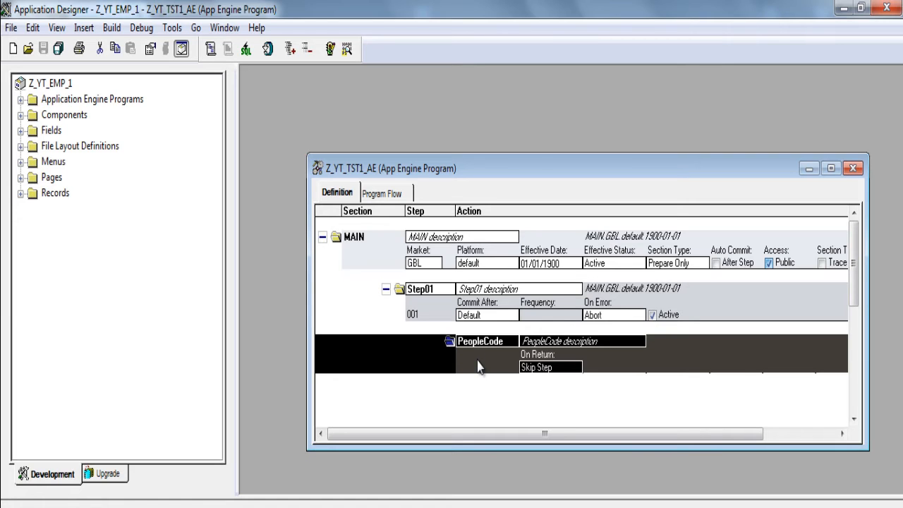
- Review Step01's OnExecute PeopleCode, expand the project folders, and close the editor
{"action": "double_click", "coordinate": [482, 340]}
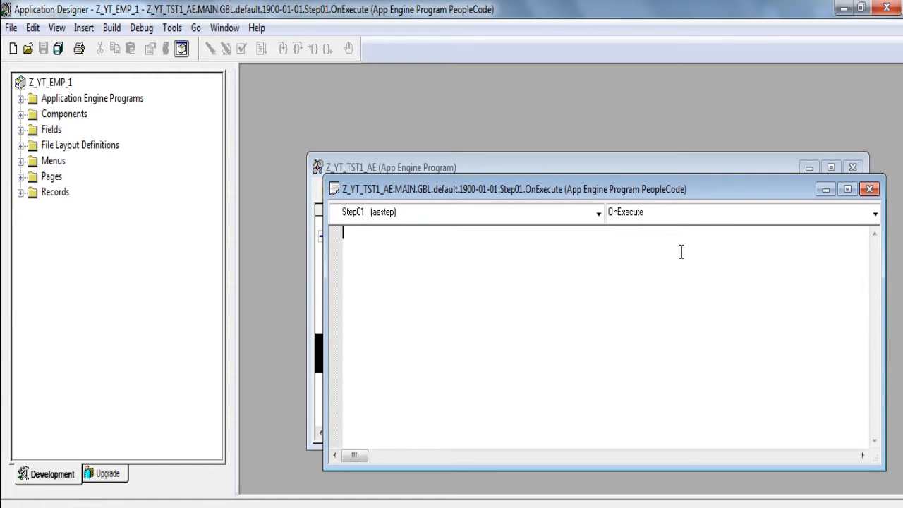
{"action": "mouse_move", "coordinate": [804, 201]}
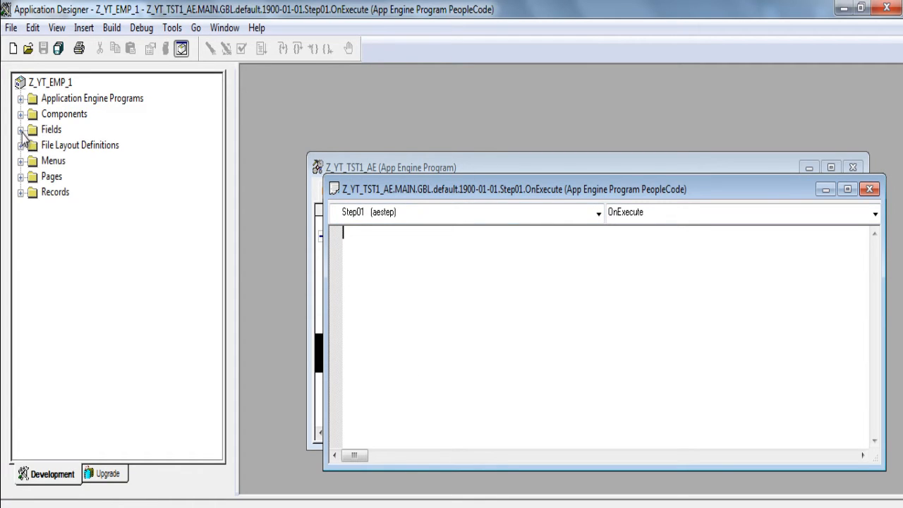
{"action": "left_click", "coordinate": [21, 144]}
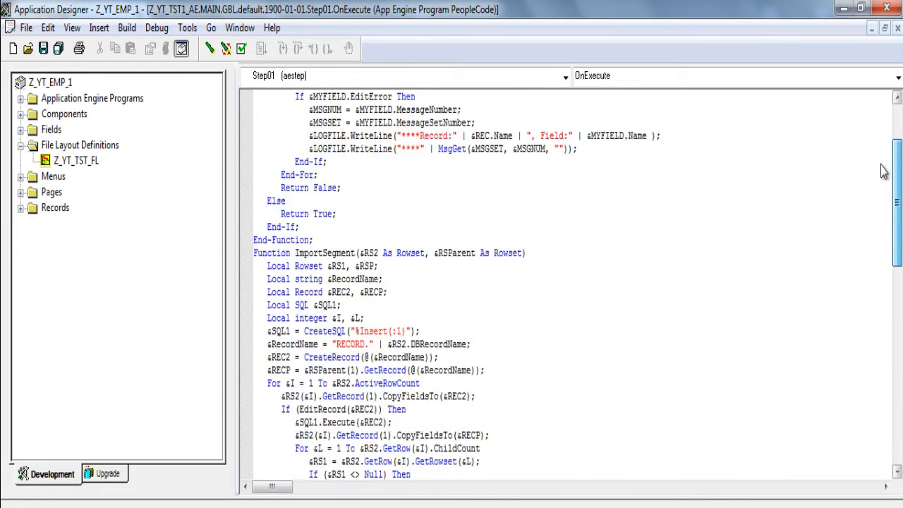
{"action": "scroll", "scroll_direction": "up", "scroll_amount": 3}
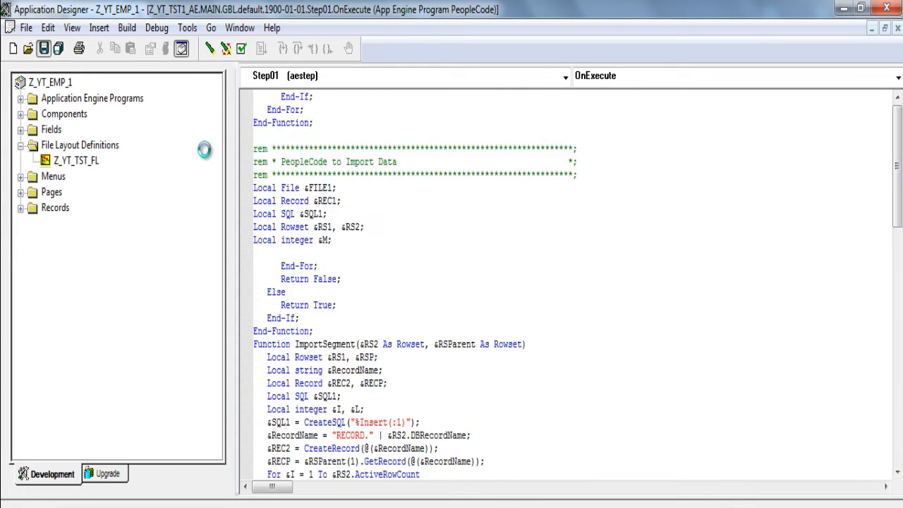
{"action": "scroll", "scroll_direction": "down", "scroll_amount": 3}
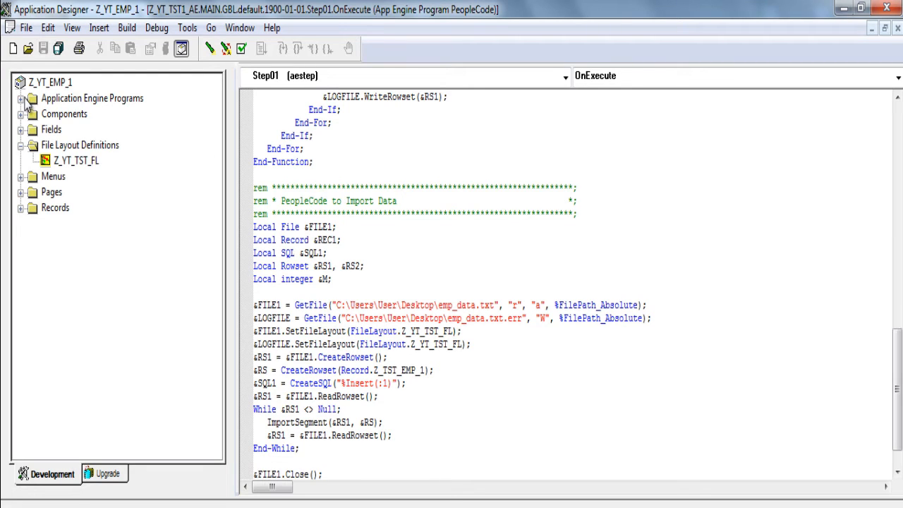
{"action": "left_click", "coordinate": [20, 98]}
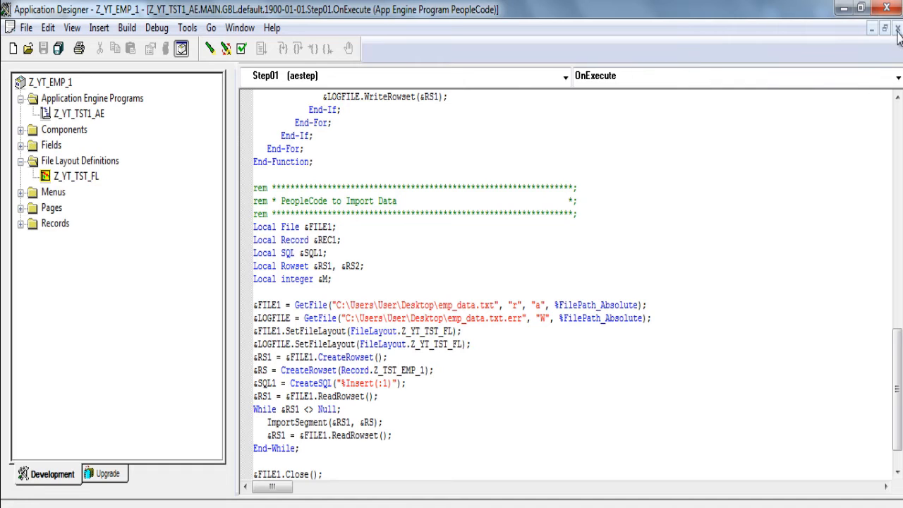
{"action": "left_click", "coordinate": [897, 30]}
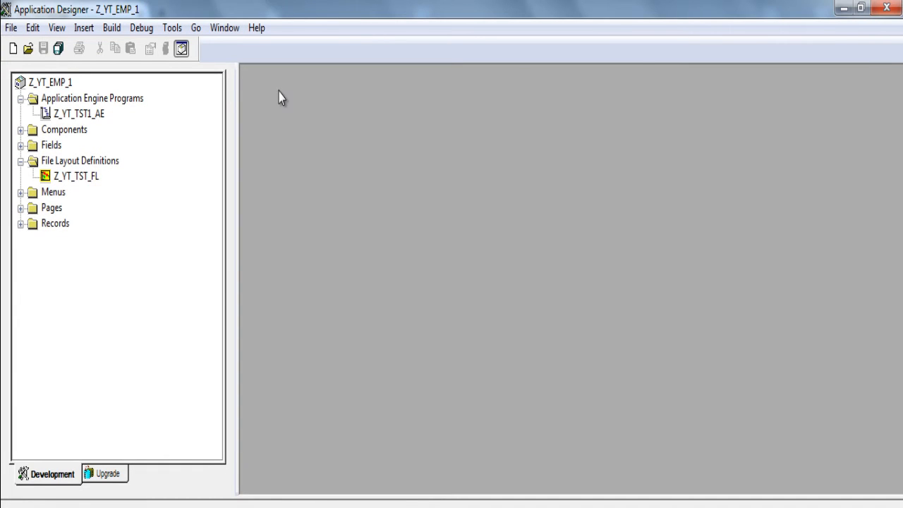
- Create a new page and insert the PRCSRUNCNTL_SBP subpage
{"action": "left_click", "coordinate": [11, 49]}
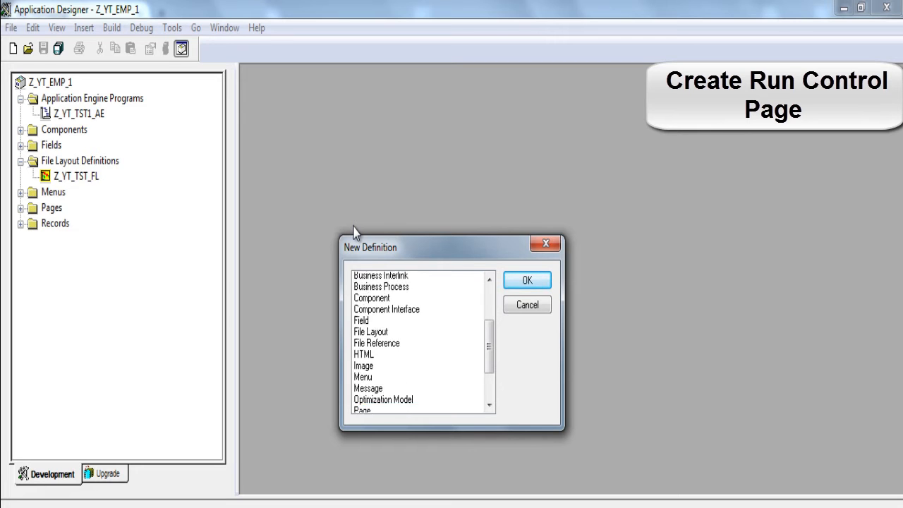
{"action": "left_click", "coordinate": [527, 279]}
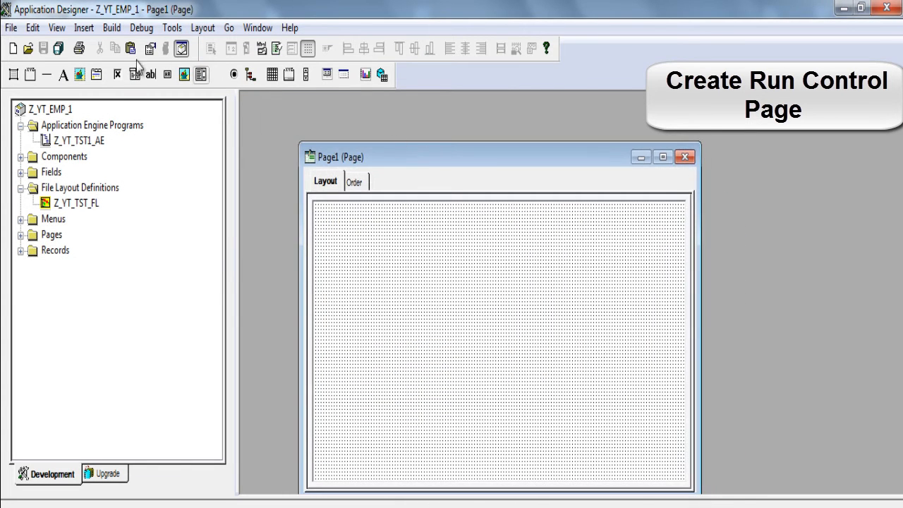
{"action": "left_click", "coordinate": [110, 28]}
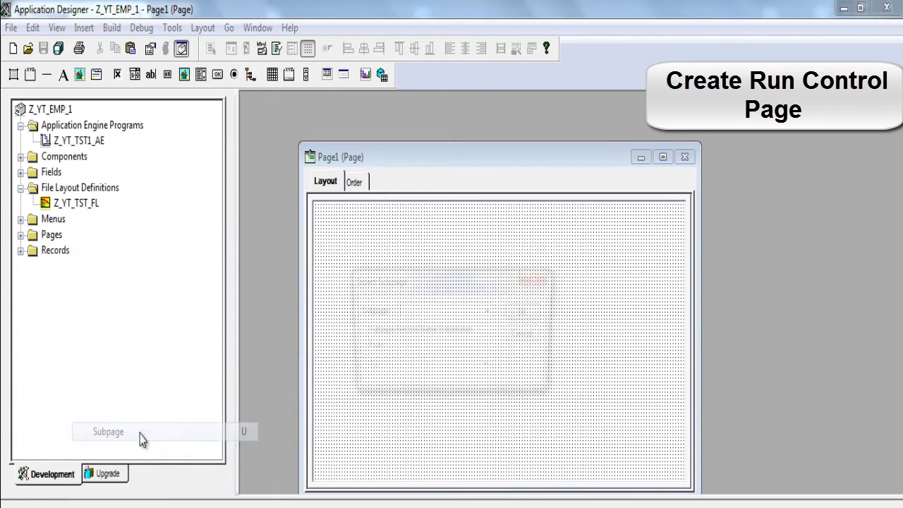
{"action": "left_click", "coordinate": [106, 432]}
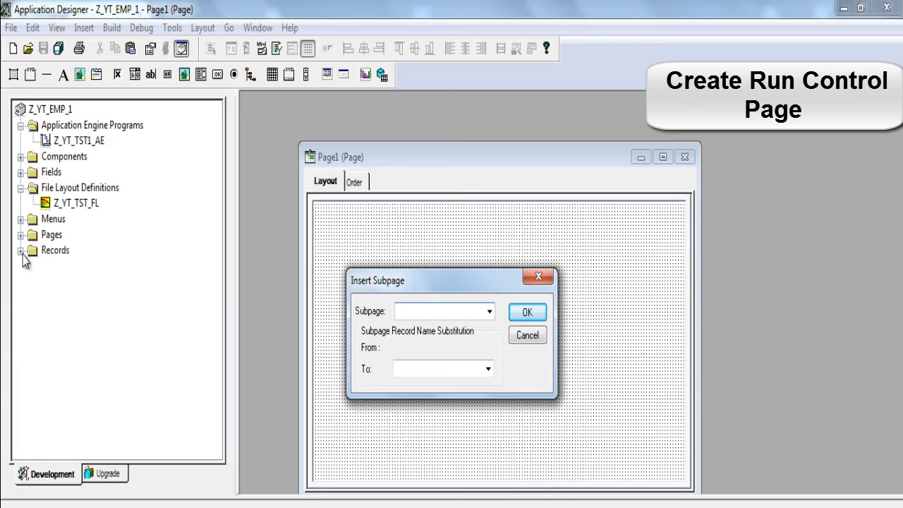
{"action": "type", "text": "p"}
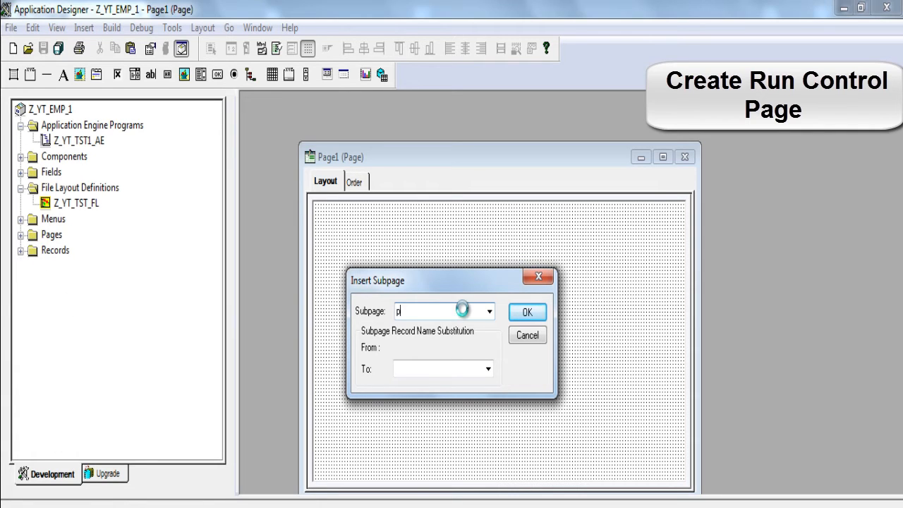
{"action": "type", "text": "PRCSRUN"}
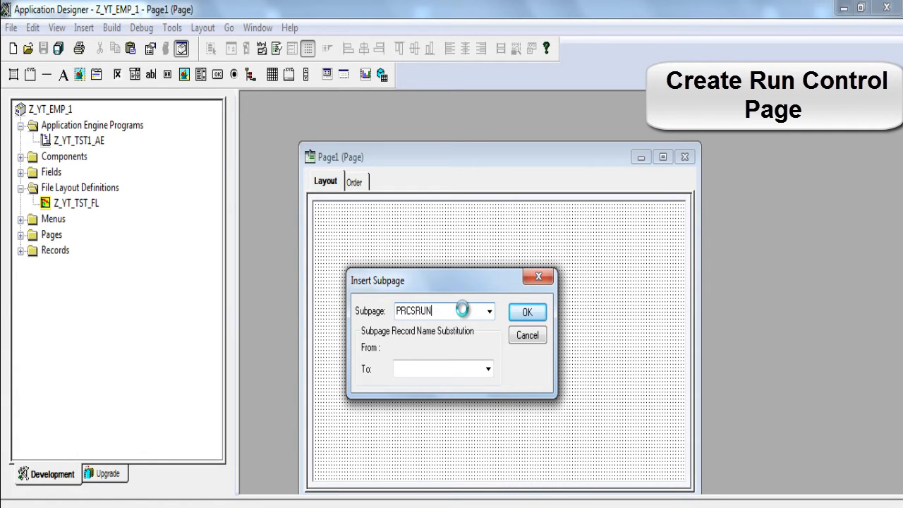
{"action": "type", "text": "CTL"}
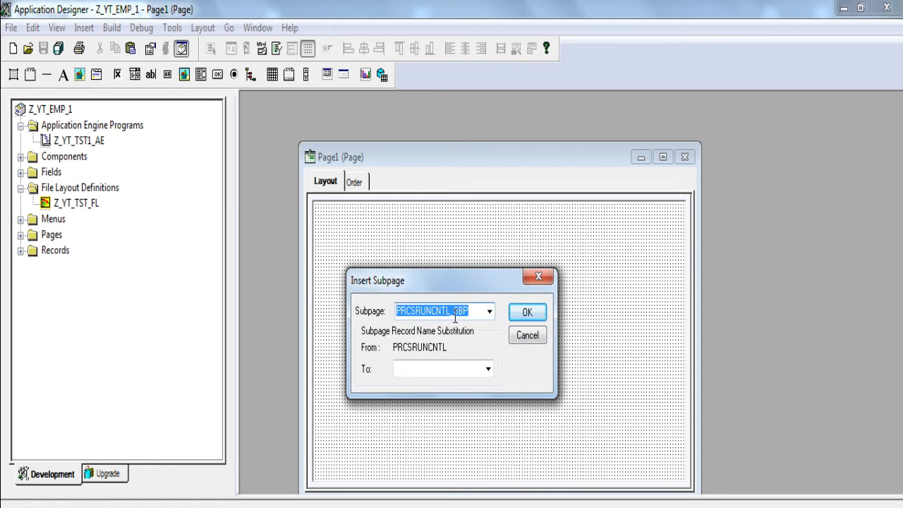
{"action": "left_click", "coordinate": [528, 312]}
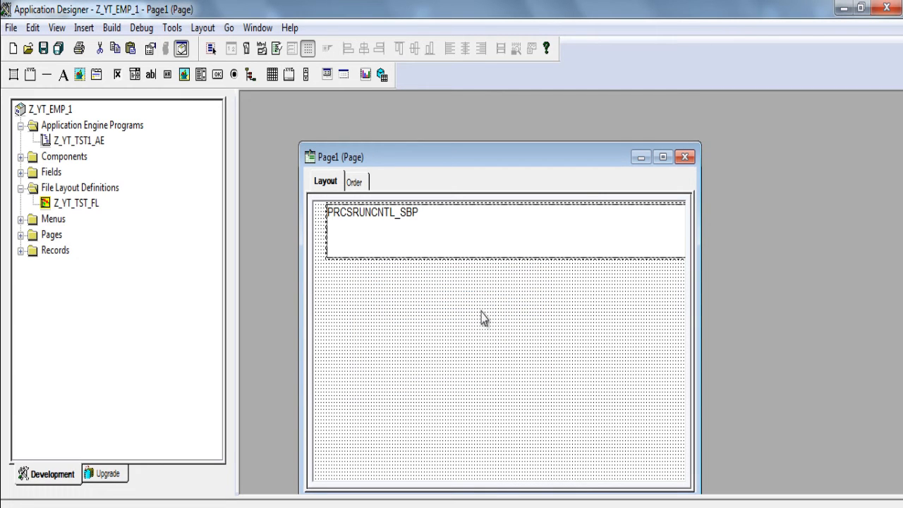
{"action": "mouse_move", "coordinate": [446, 248]}
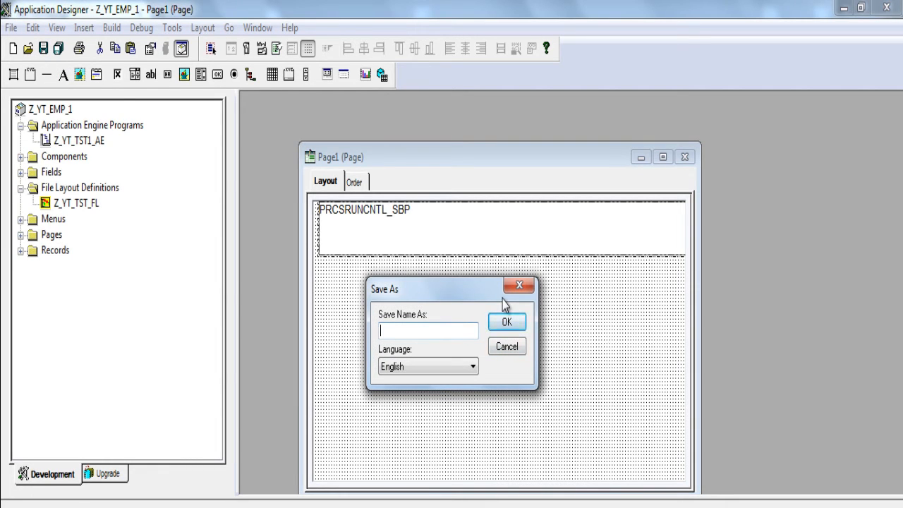
- Save the page as Z_YT_TST_RCT_PG
{"action": "type", "text": "Z_YT_"}
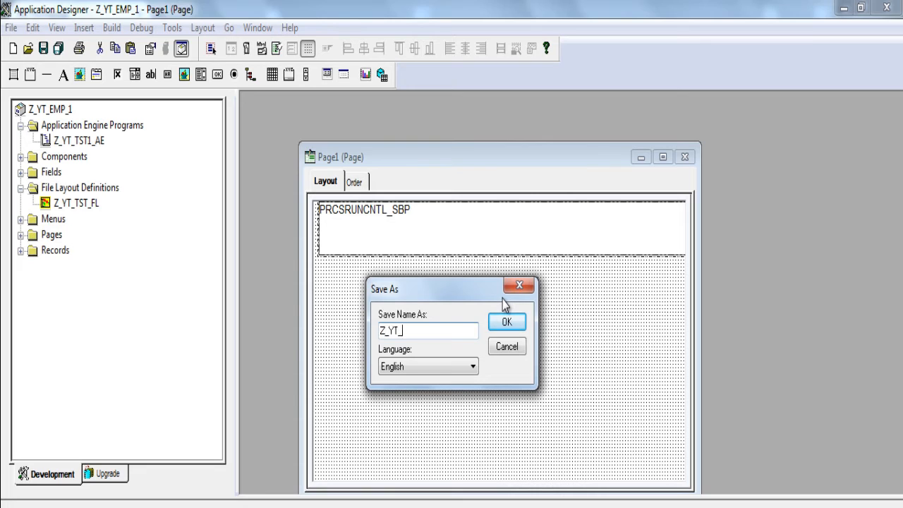
{"action": "type", "text": "TST_RCT_PG"}
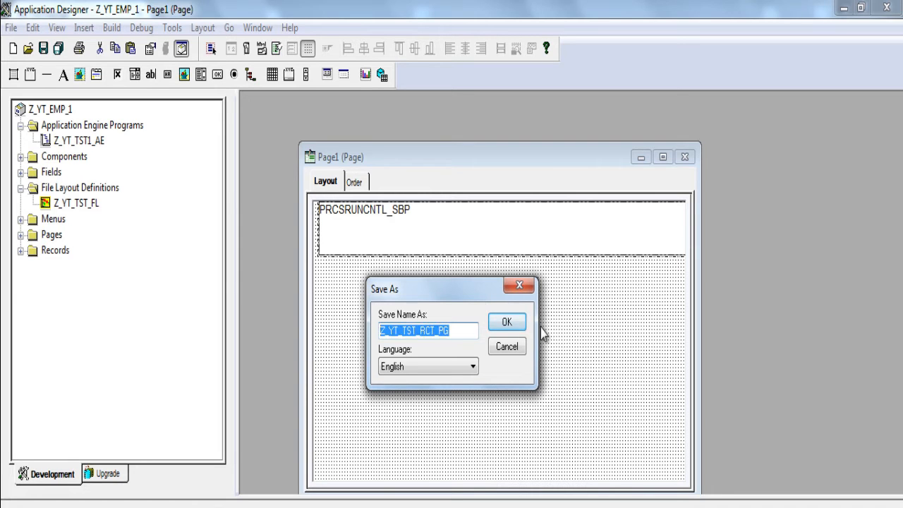
{"action": "left_click", "coordinate": [506, 322]}
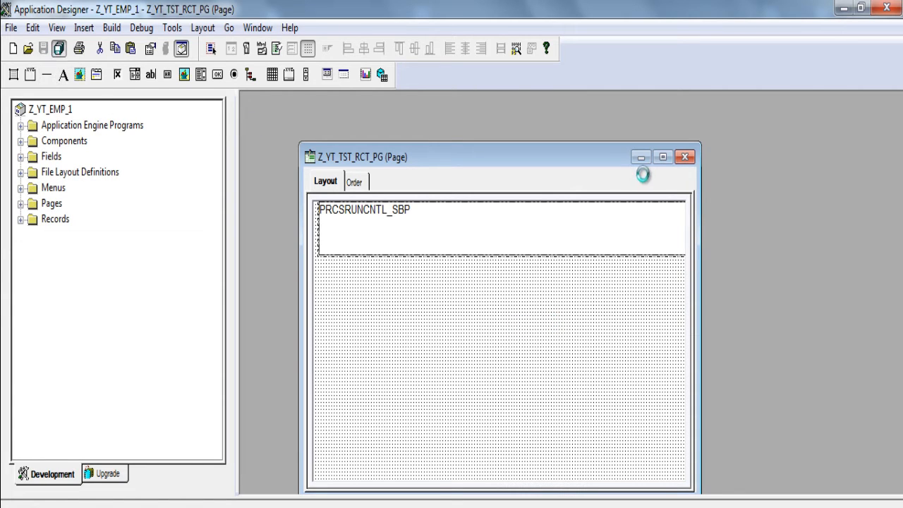
- Close the page and start a new component holding Z_YT_TST_RCT_PG
{"action": "left_click", "coordinate": [685, 158]}
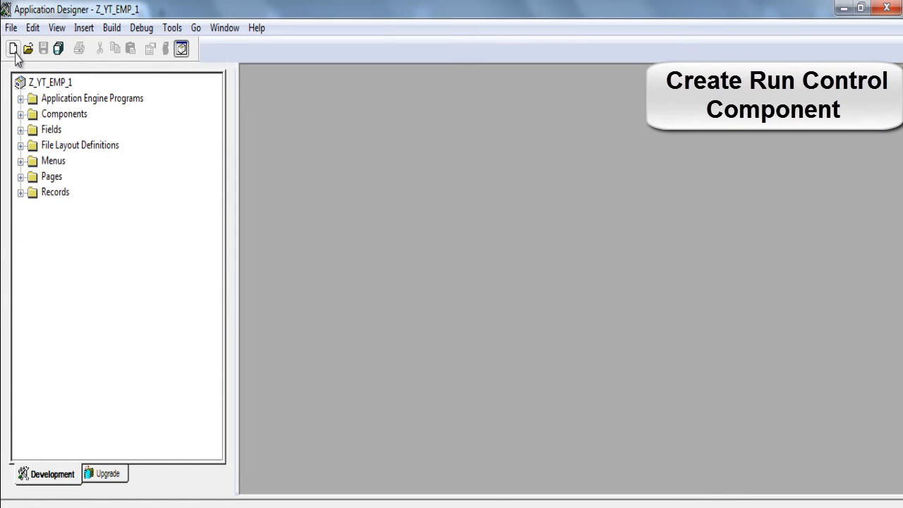
{"action": "left_click", "coordinate": [10, 49]}
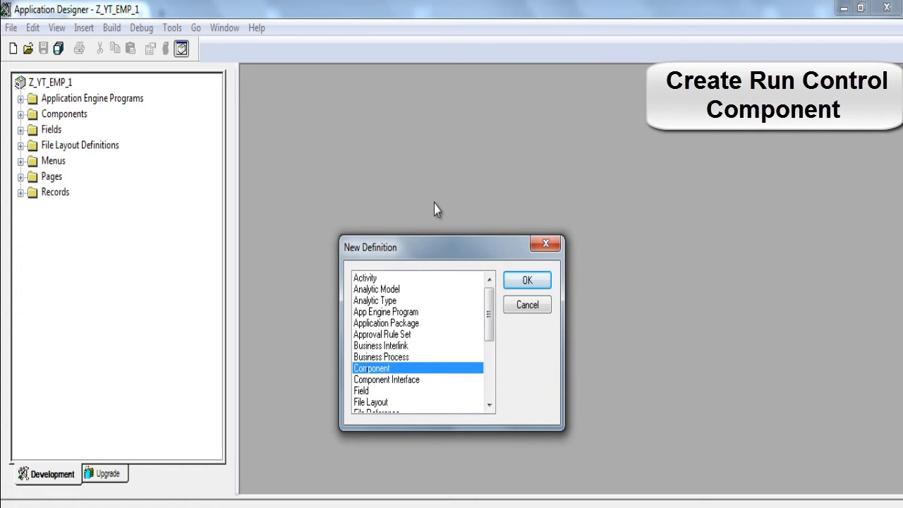
{"action": "left_click", "coordinate": [526, 279]}
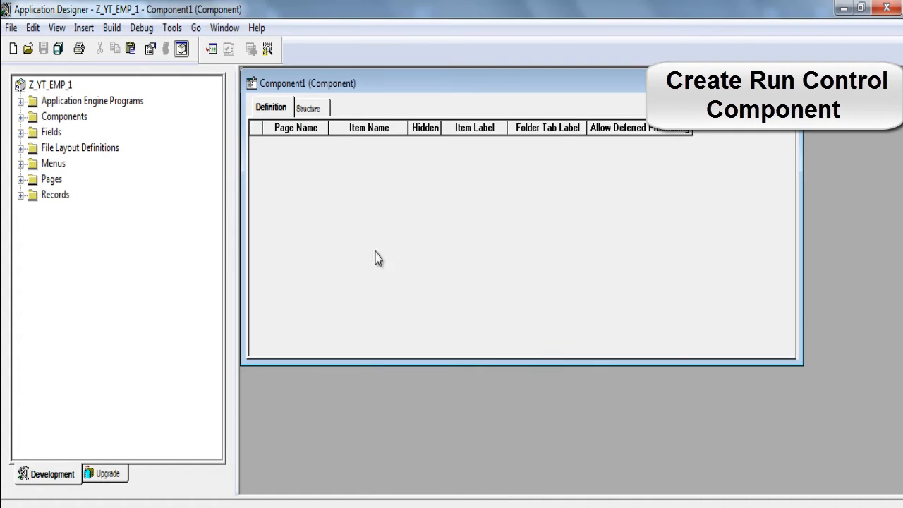
{"action": "left_click", "coordinate": [23, 178]}
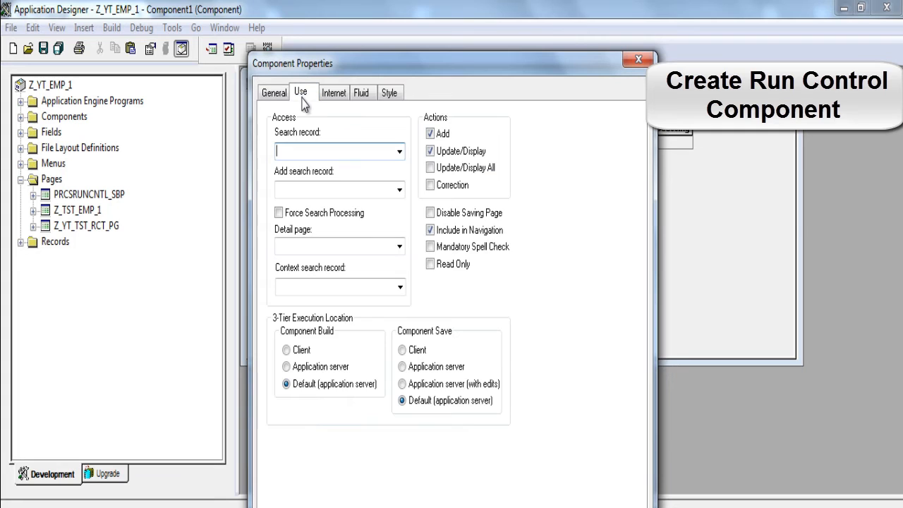
- Set Z_TST_EMP_1 as the component's search record
{"action": "type", "text": "Z_"}
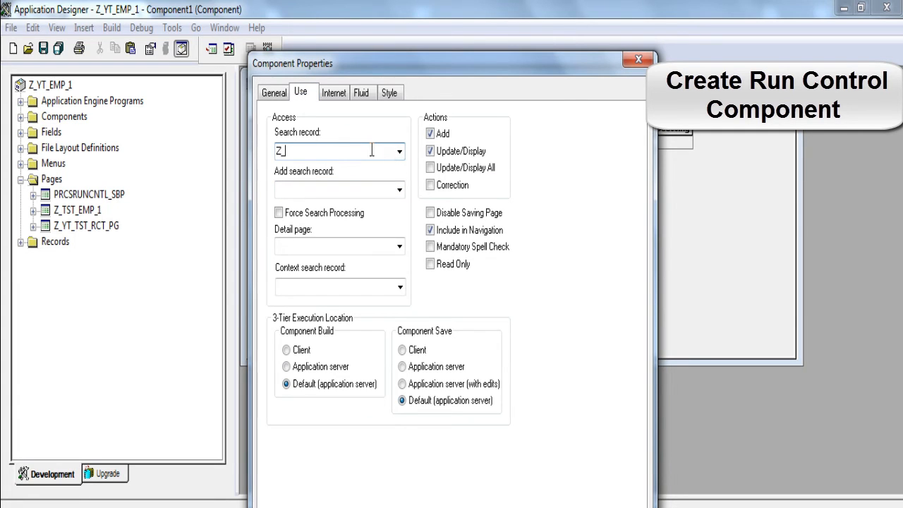
{"action": "type", "text": "_TST_EMP"}
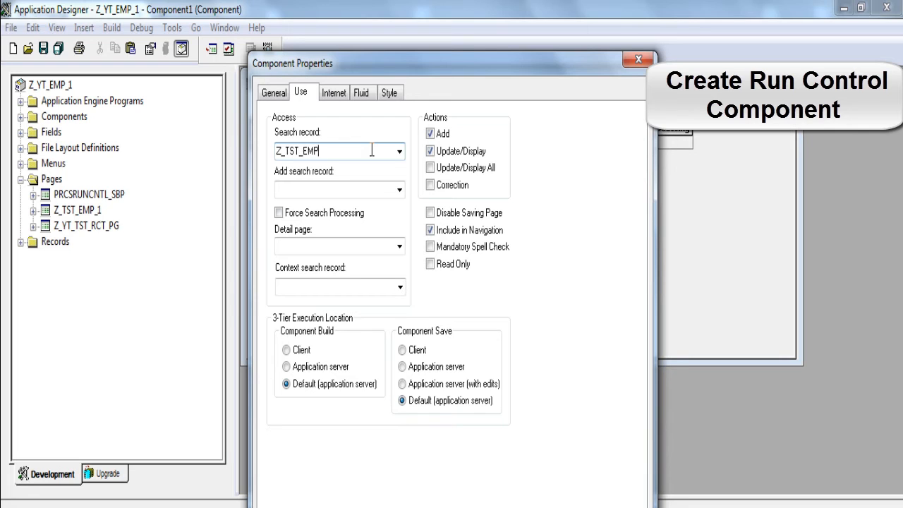
{"action": "left_click", "coordinate": [397, 150]}
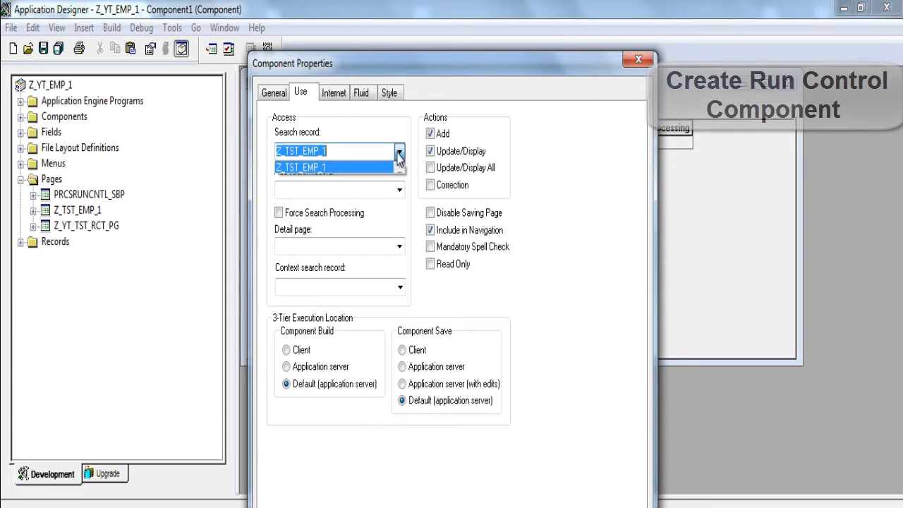
{"action": "left_click", "coordinate": [301, 167]}
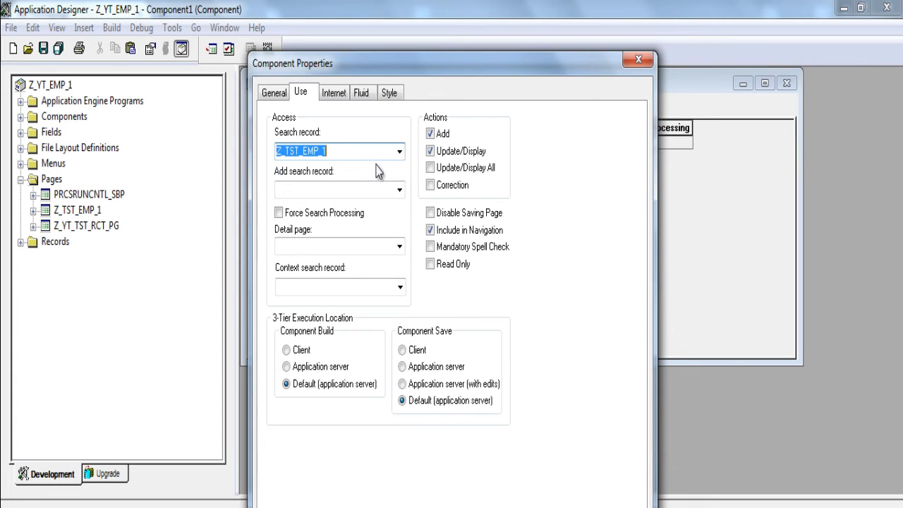
{"action": "mouse_move", "coordinate": [397, 182]}
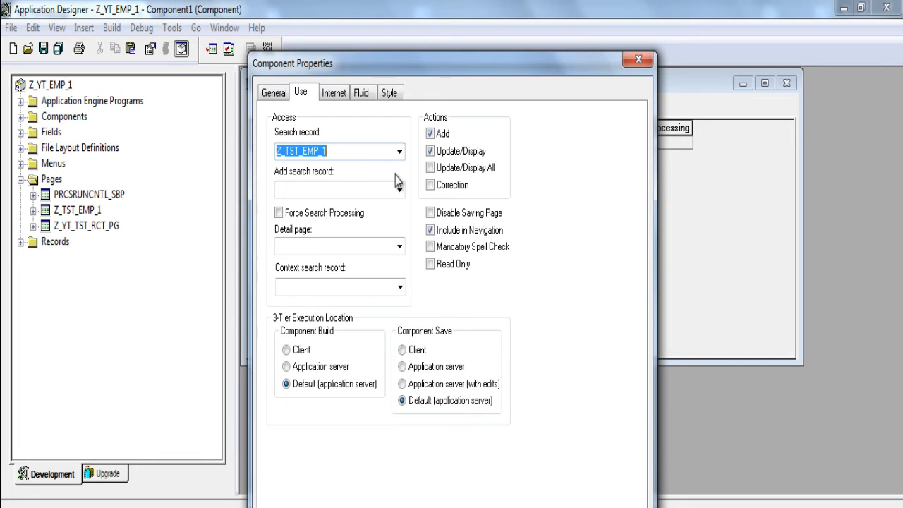
{"action": "mouse_move", "coordinate": [401, 184]}
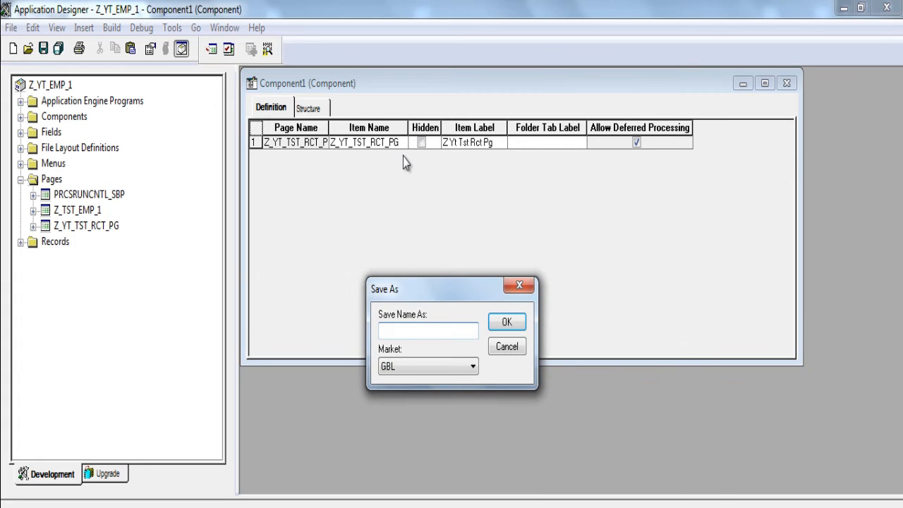
{"action": "type", "text": "Z_YT_TST"}
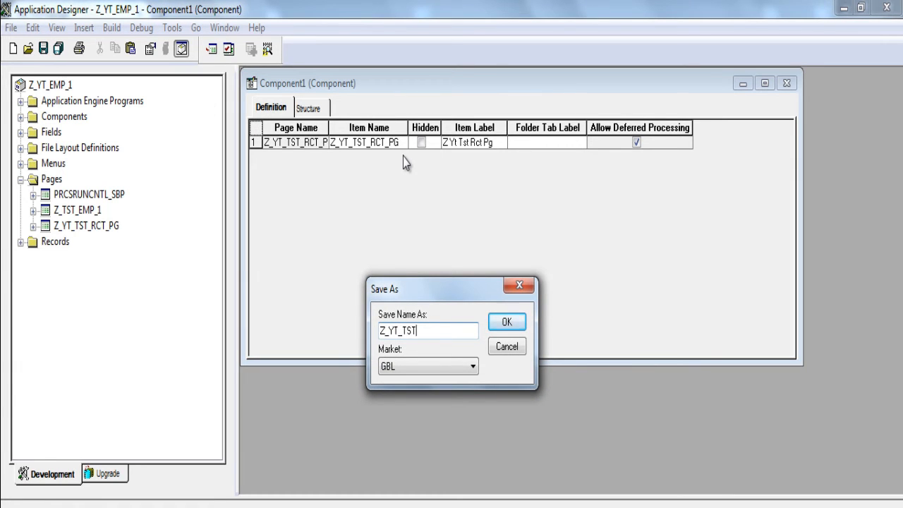
{"action": "type", "text": "_"}
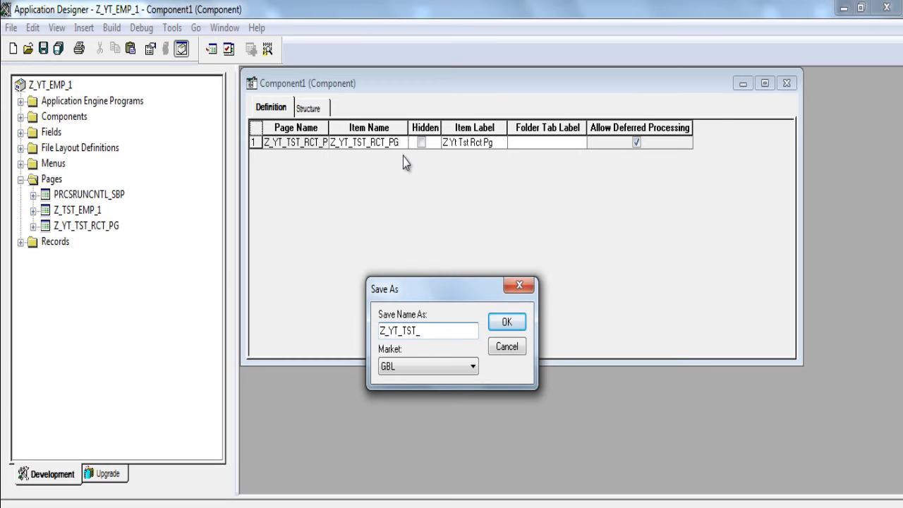
{"action": "type", "text": "RCT_"}
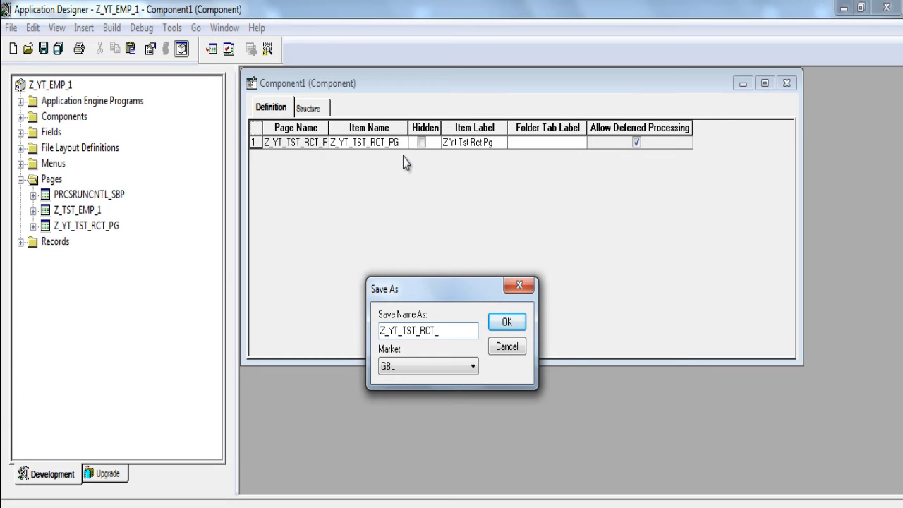
{"action": "type", "text": "CMP"}
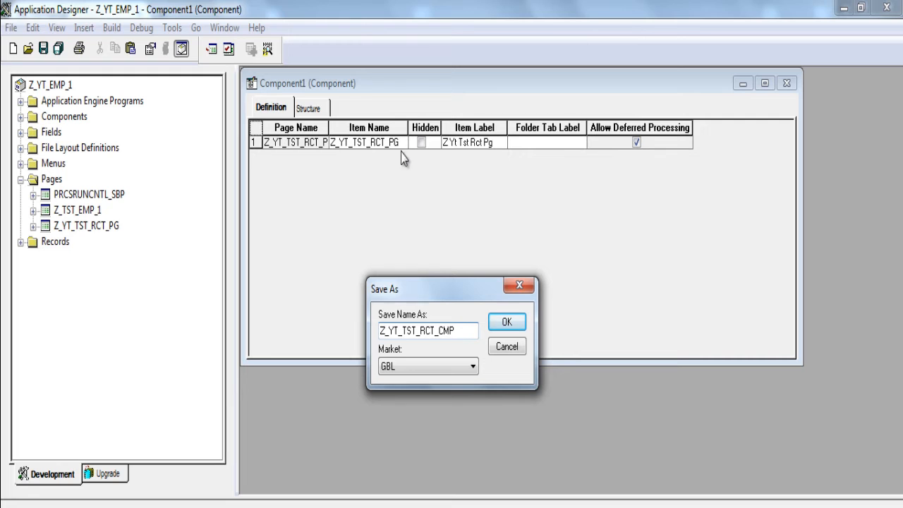
{"action": "left_click", "coordinate": [505, 321]}
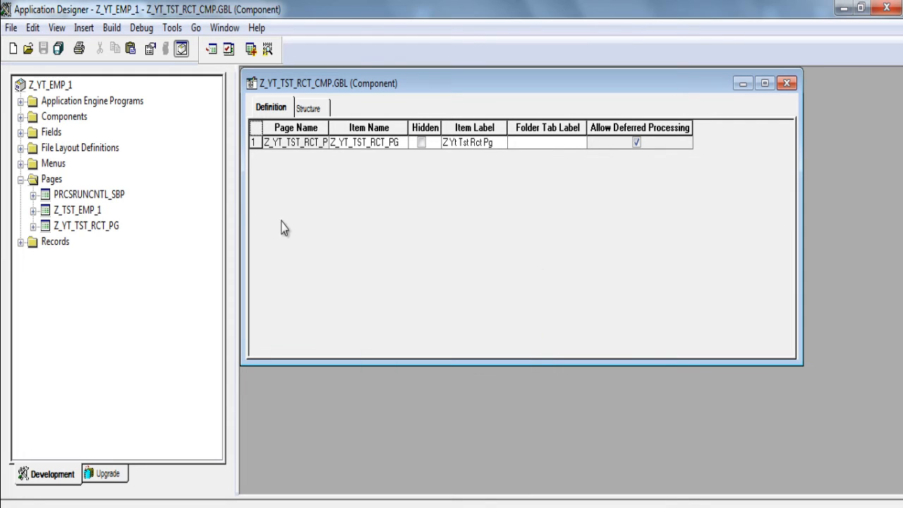
{"action": "mouse_move", "coordinate": [231, 101]}
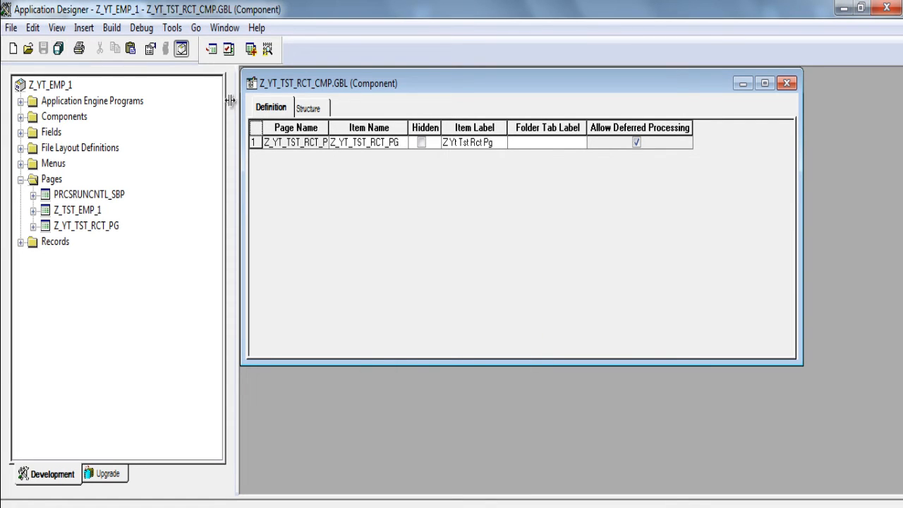
{"action": "mouse_move", "coordinate": [235, 113]}
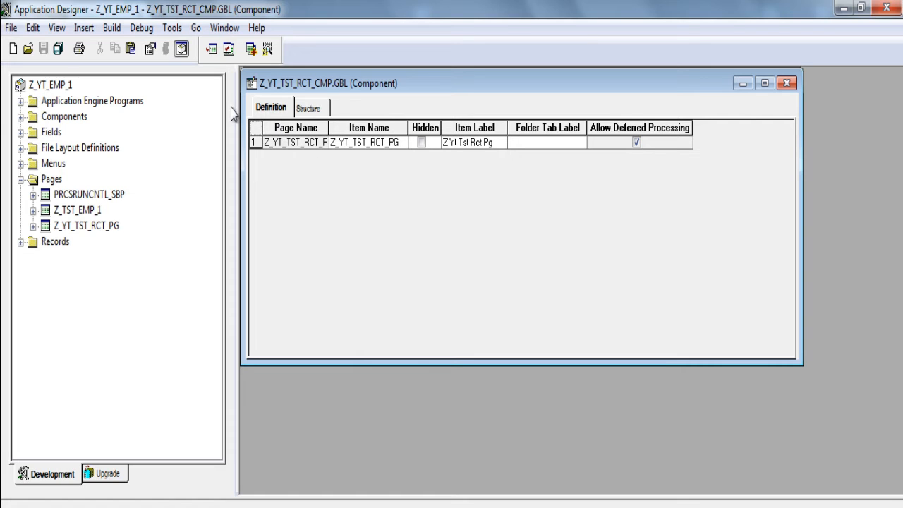
{"action": "mouse_move", "coordinate": [252, 49]}
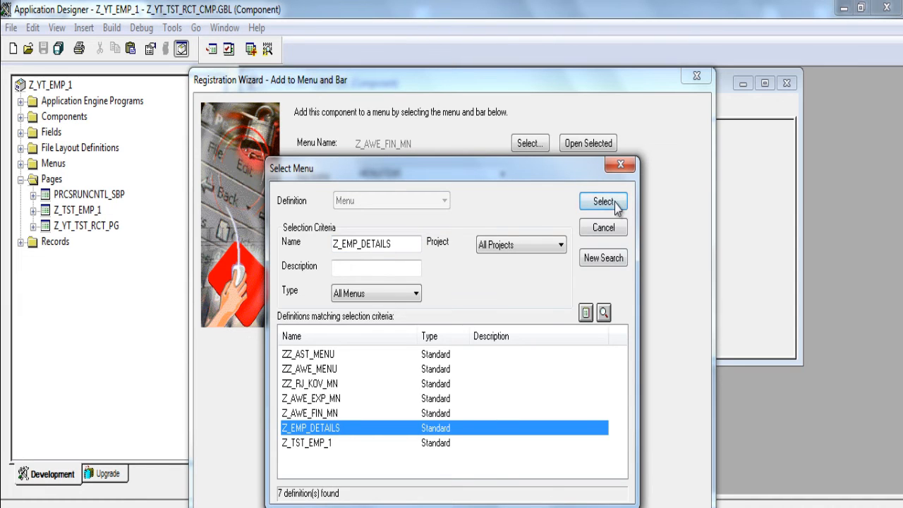
- Pick menu Z_EMP_DETAILS and search for the PJ_CUS portal folder
{"action": "left_click", "coordinate": [603, 201]}
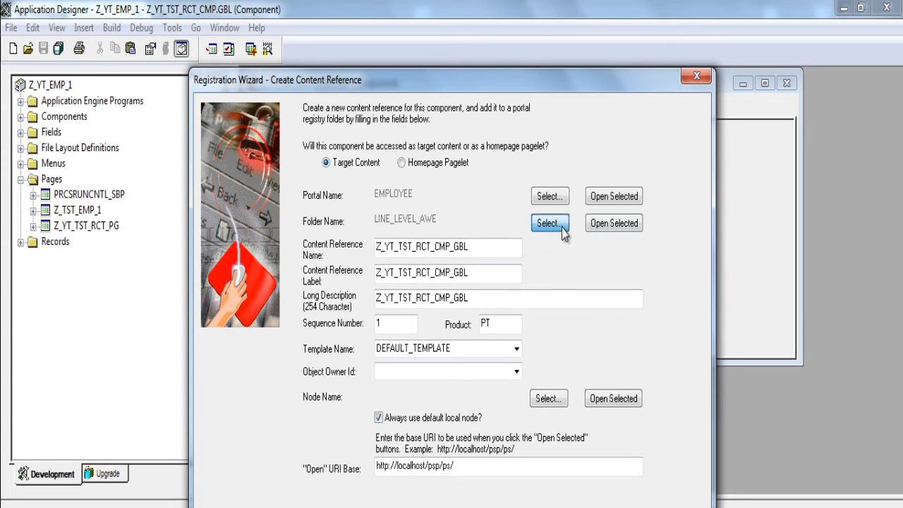
{"action": "left_click", "coordinate": [548, 223]}
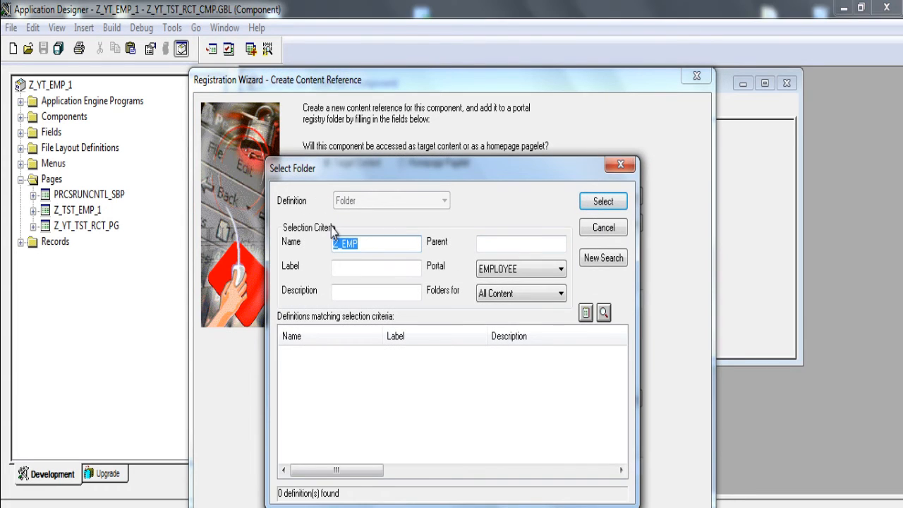
{"action": "type", "text": "PJ_CUS"}
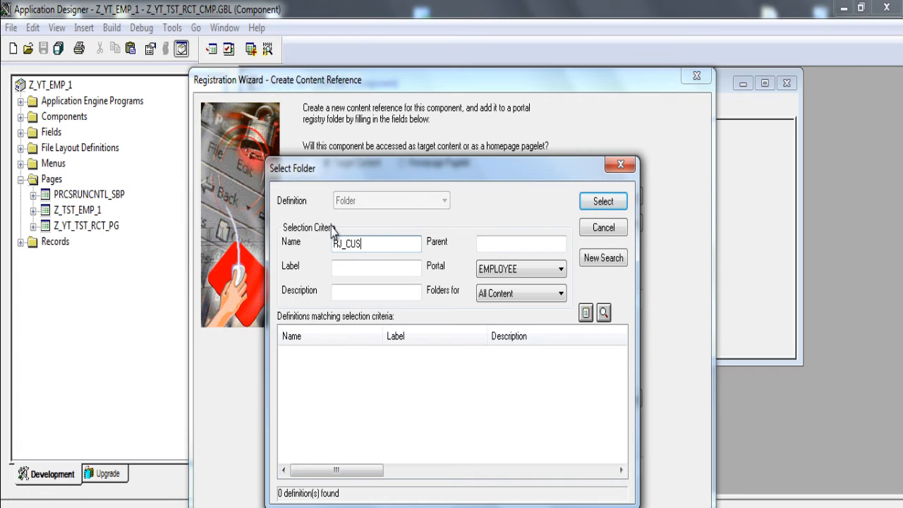
{"action": "left_click", "coordinate": [603, 201]}
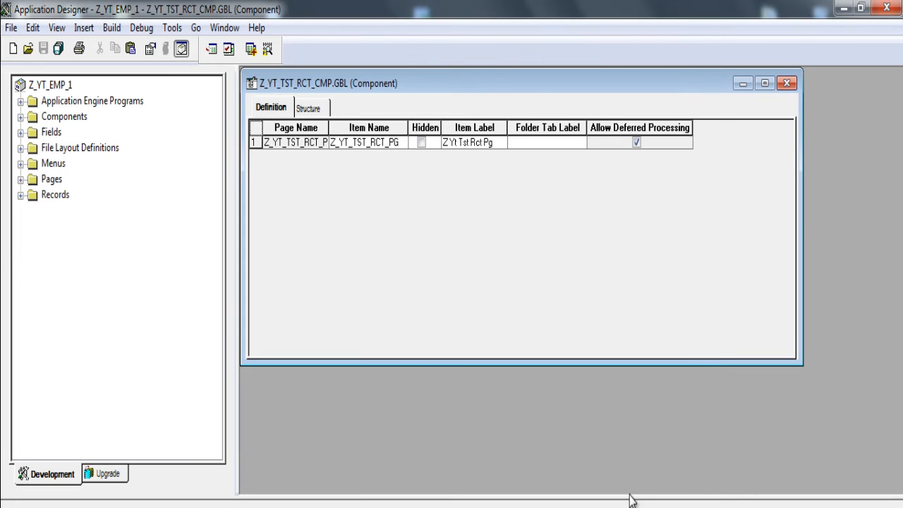
{"action": "mouse_move", "coordinate": [441, 246]}
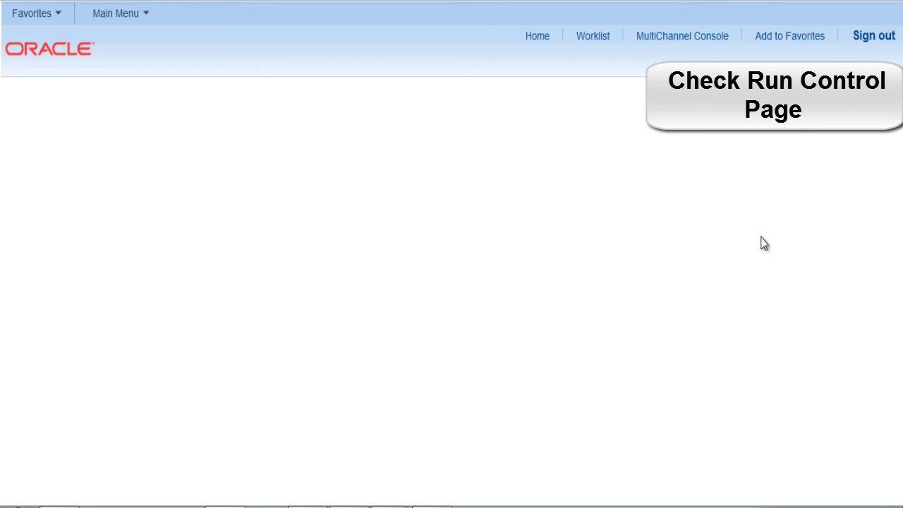
- Navigate to RJ_CUSTOMISED > Z_YT_TST_RCT_CMP_GBL and begin adding a new run control value
{"action": "left_click", "coordinate": [117, 13]}
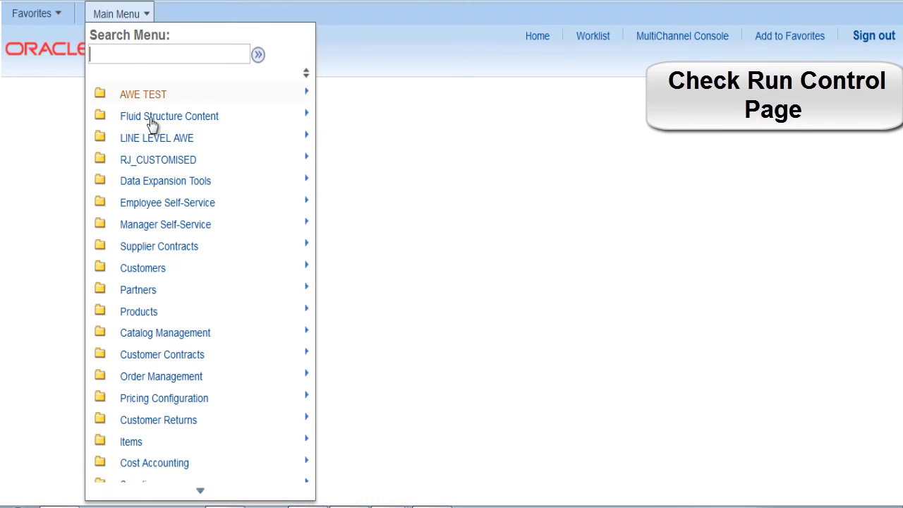
{"action": "left_click", "coordinate": [157, 158]}
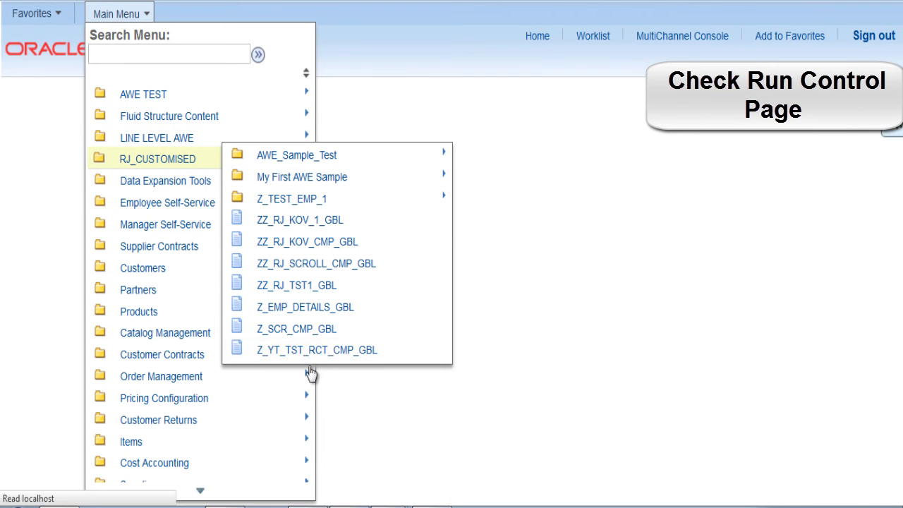
{"action": "left_click", "coordinate": [316, 350]}
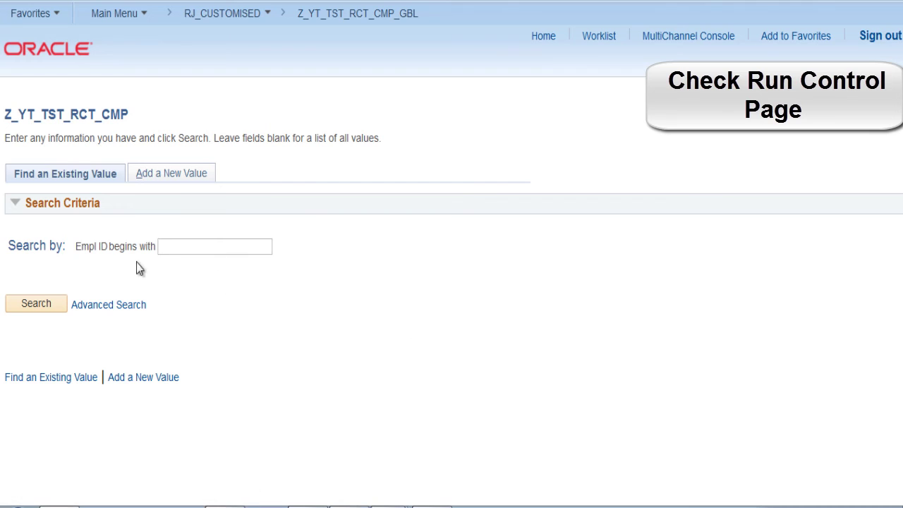
{"action": "mouse_move", "coordinate": [376, 377]}
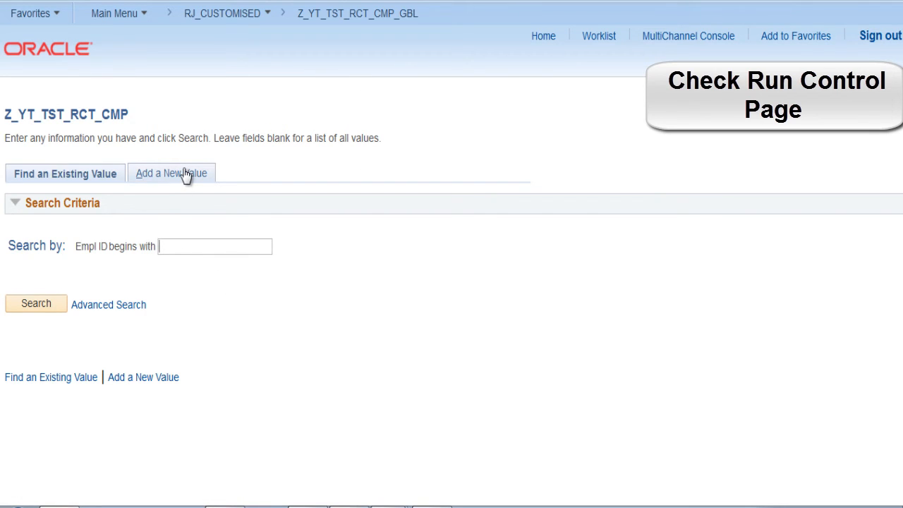
{"action": "left_click", "coordinate": [170, 172]}
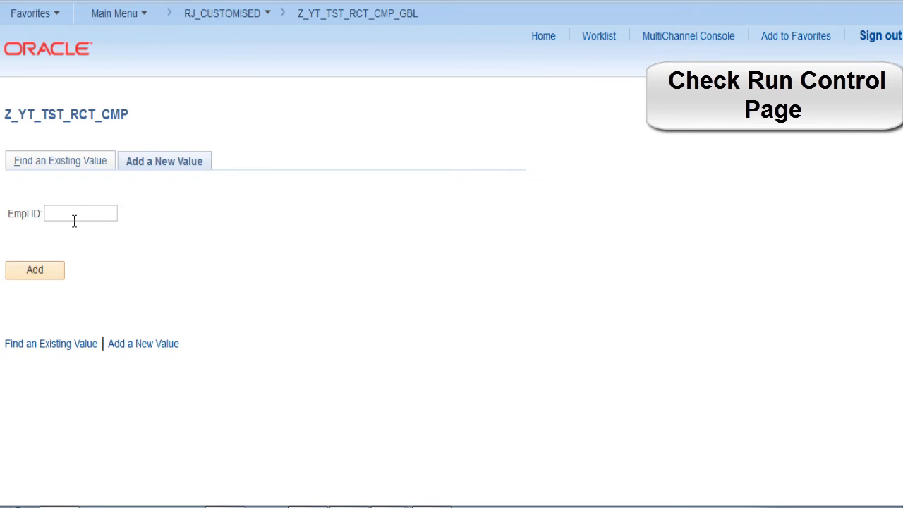
{"action": "type", "text": "Ts"}
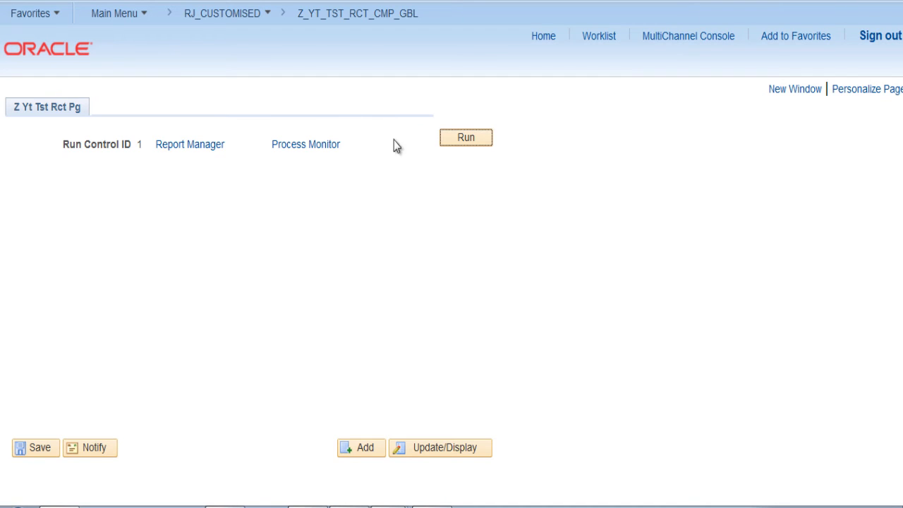
{"action": "mouse_move", "coordinate": [420, 162]}
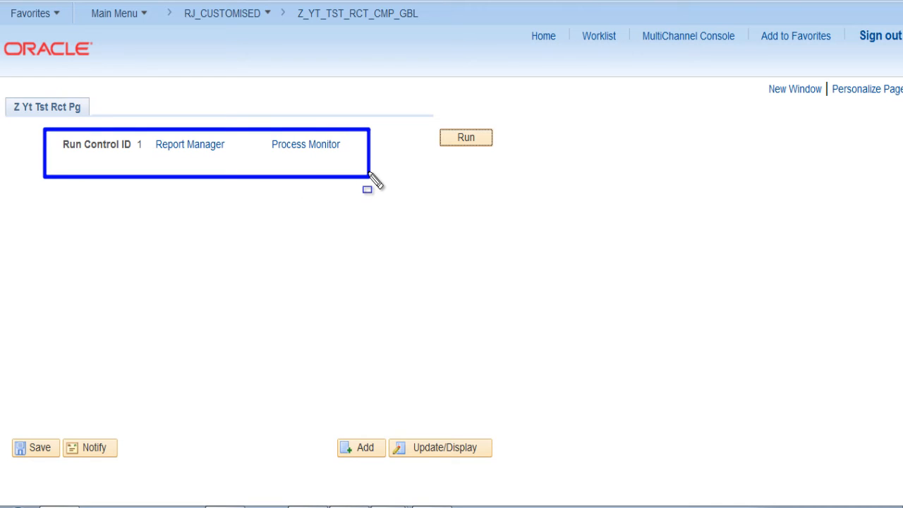
{"action": "mouse_move", "coordinate": [383, 201]}
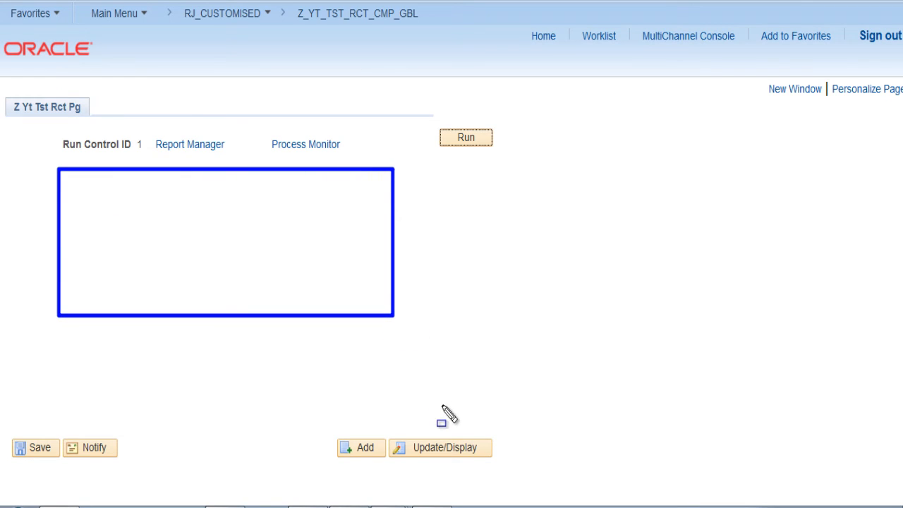
{"action": "mouse_move", "coordinate": [442, 413]}
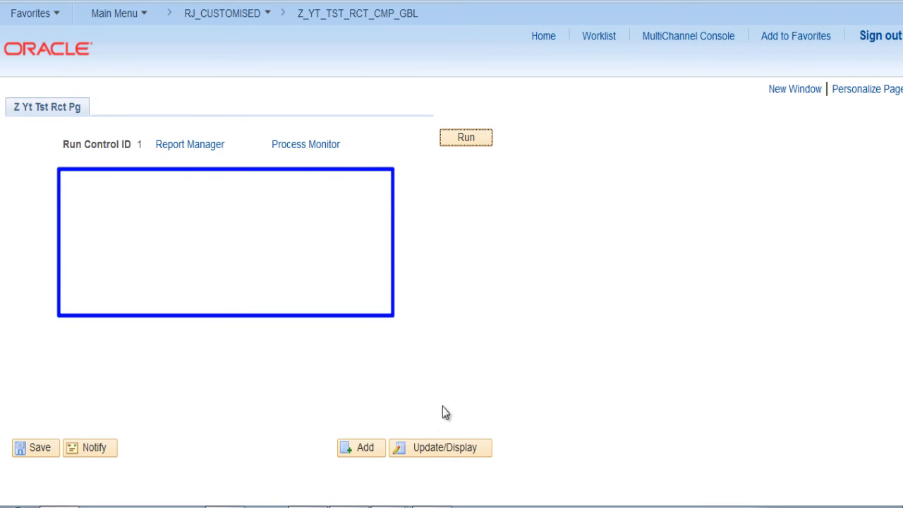
- Run the process request for run control ID 1 from the run control page
{"action": "left_click", "coordinate": [465, 136]}
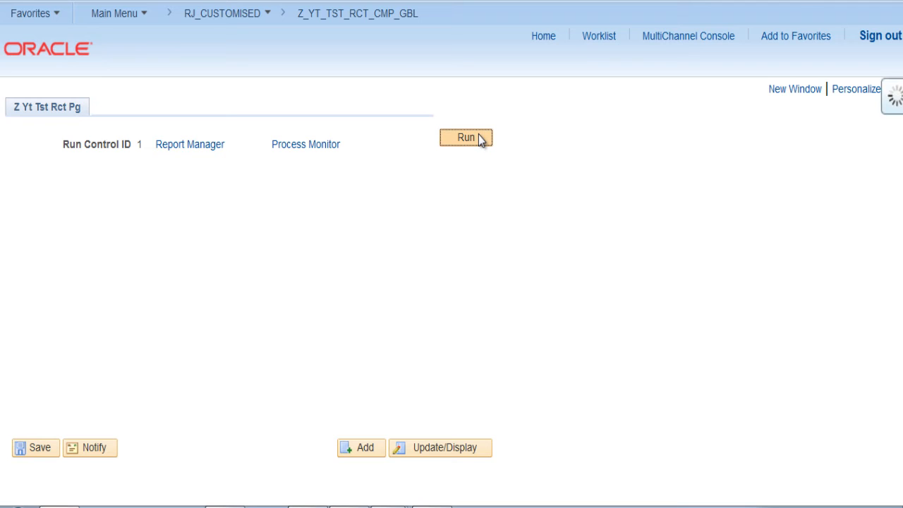
{"action": "left_click", "coordinate": [465, 137]}
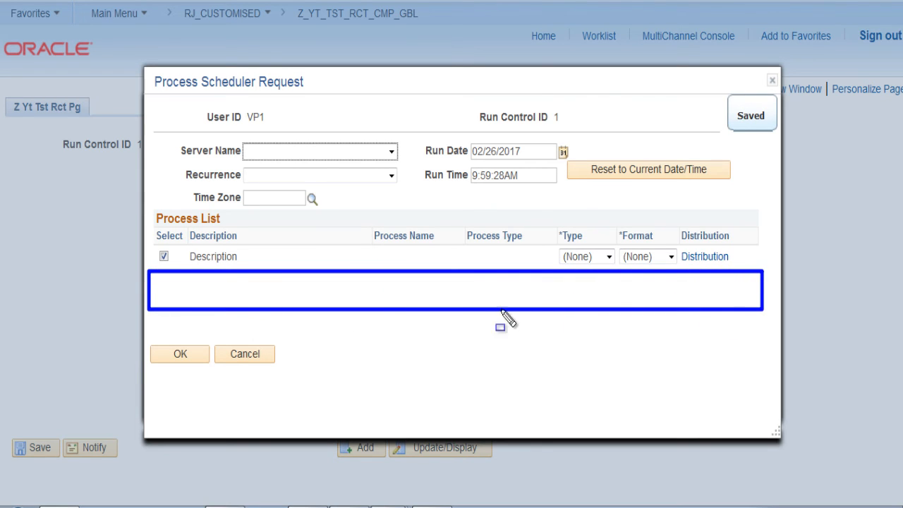
{"action": "mouse_move", "coordinate": [339, 419]}
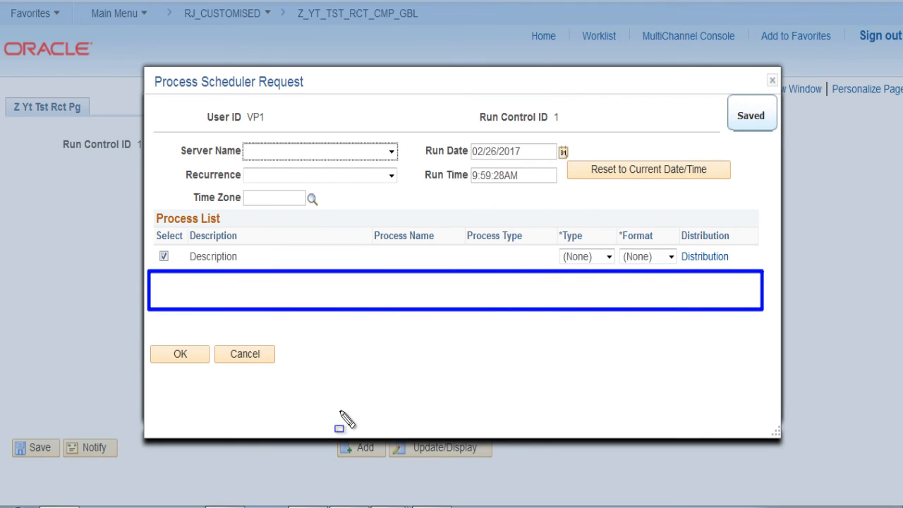
{"action": "mouse_move", "coordinate": [335, 422]}
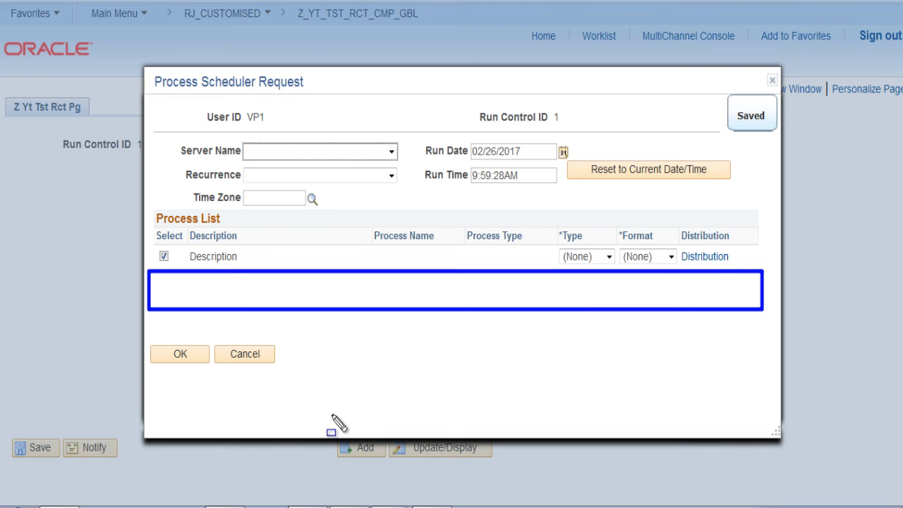
{"action": "left_click", "coordinate": [180, 354]}
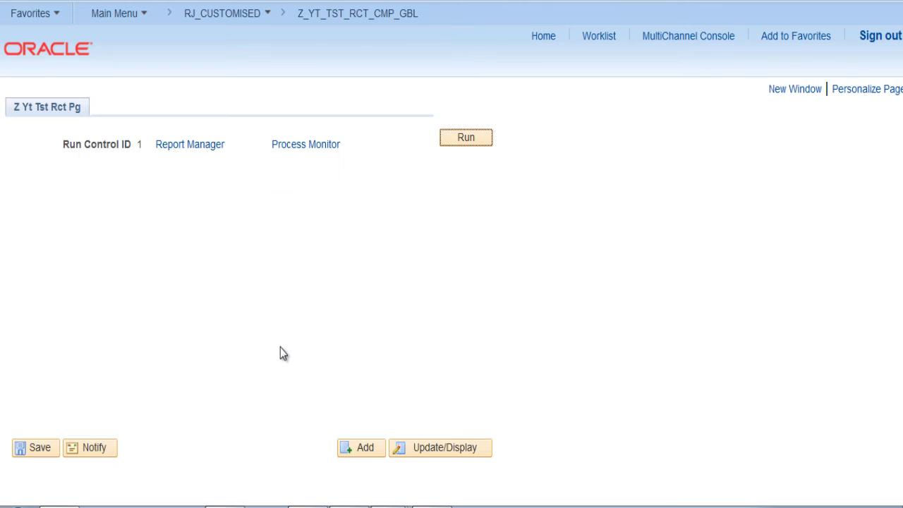
{"action": "mouse_move", "coordinate": [143, 191]}
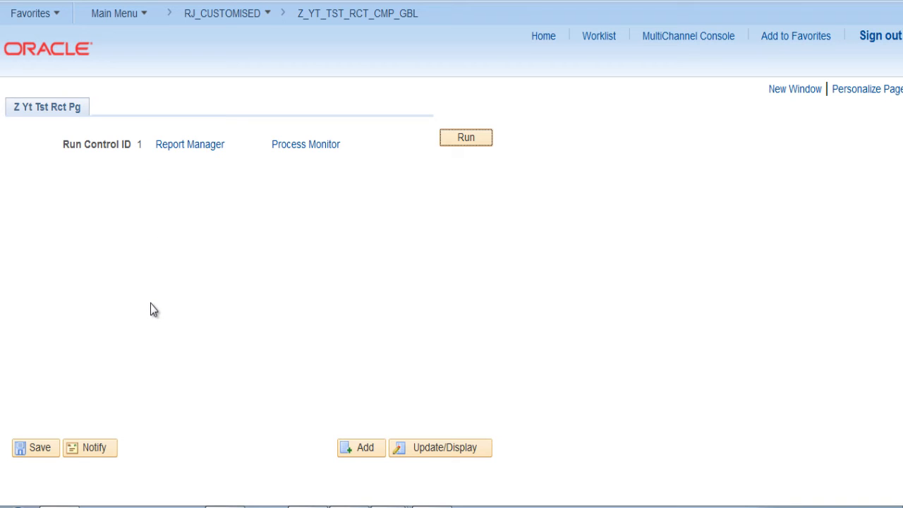
{"action": "mouse_move", "coordinate": [461, 239]}
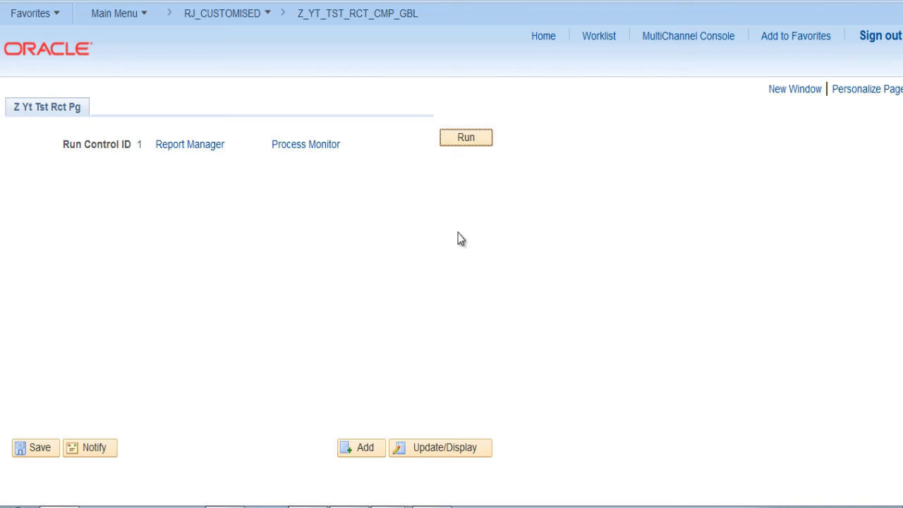
- Go to Main Menu > PeopleTools > Process Scheduler > Processes
{"action": "left_click", "coordinate": [116, 12]}
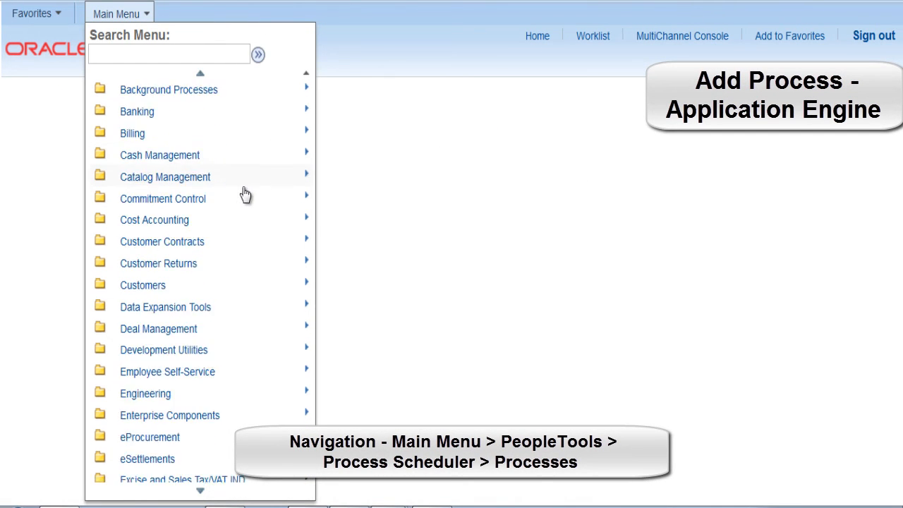
{"action": "scroll", "scroll_direction": "down", "scroll_amount": 3}
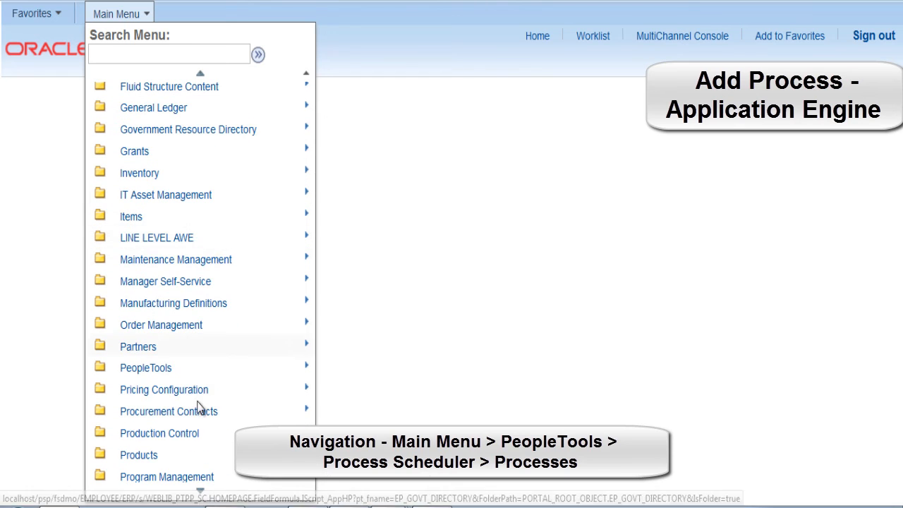
{"action": "left_click", "coordinate": [145, 367]}
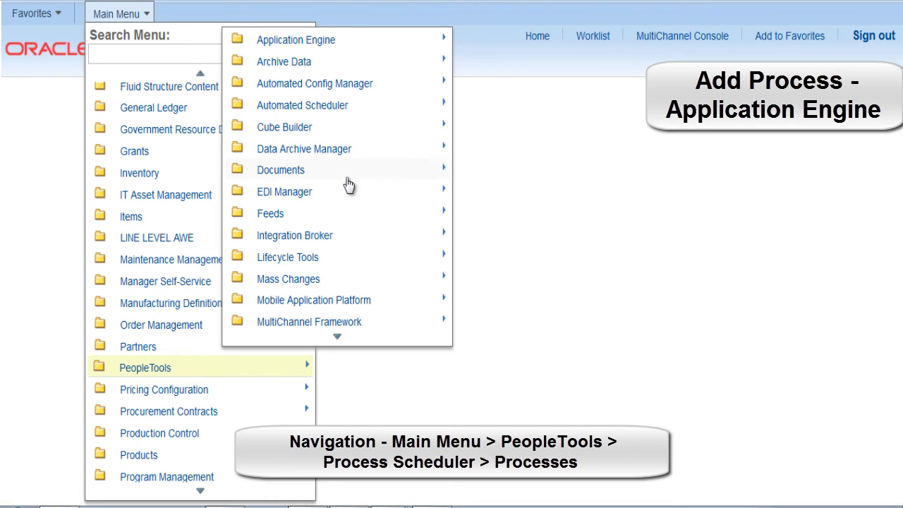
{"action": "scroll", "scroll_direction": "down", "scroll_amount": 3}
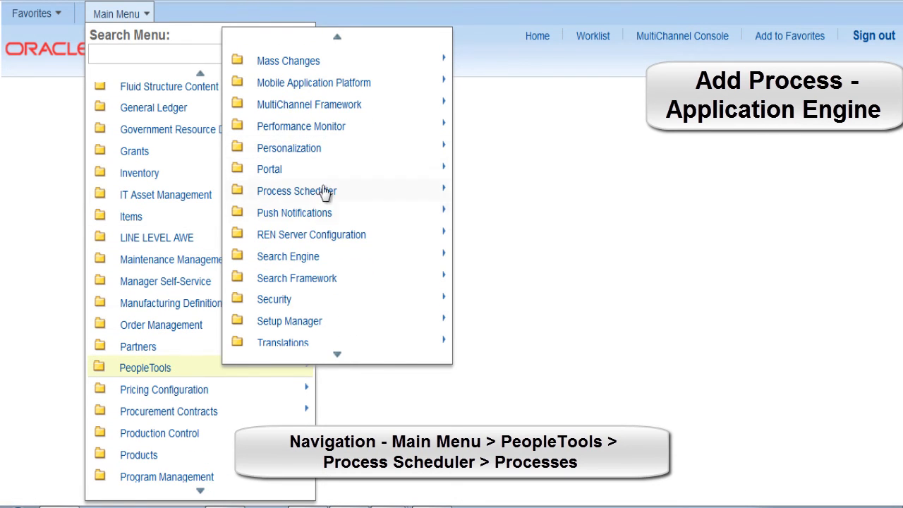
{"action": "left_click", "coordinate": [296, 190]}
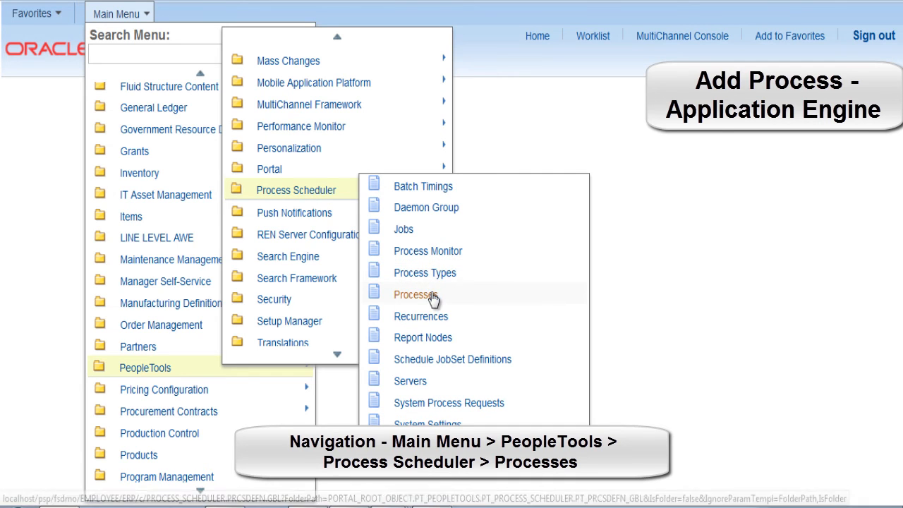
{"action": "left_click", "coordinate": [413, 294]}
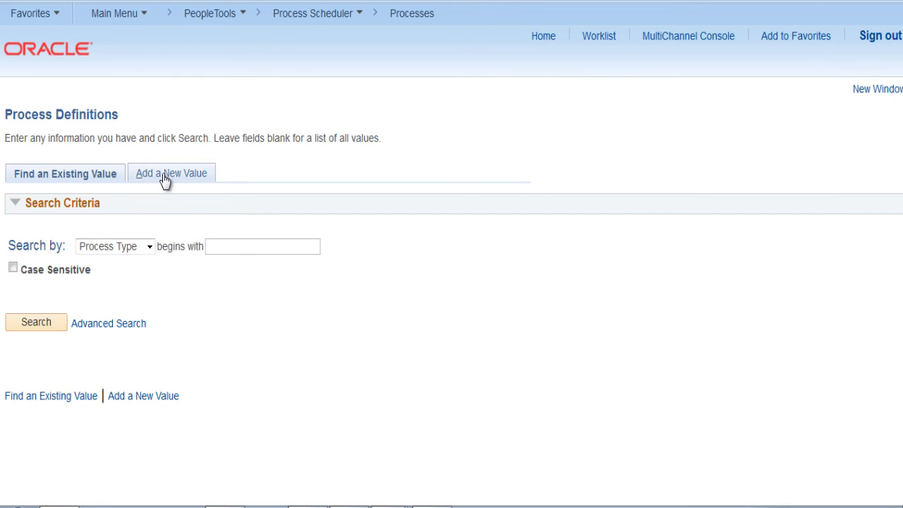
- Add a new Application Engine process definition named Z_YT_TST_AE
{"action": "left_click", "coordinate": [171, 172]}
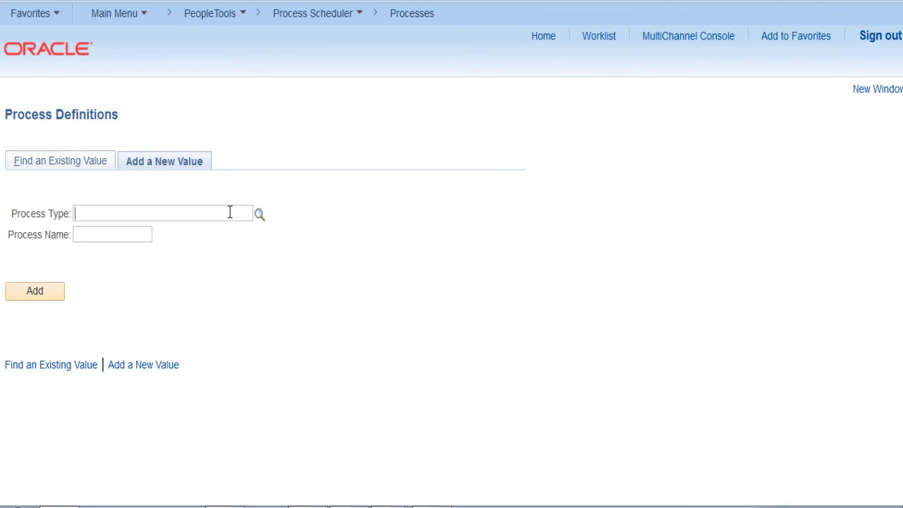
{"action": "type", "text": "app"}
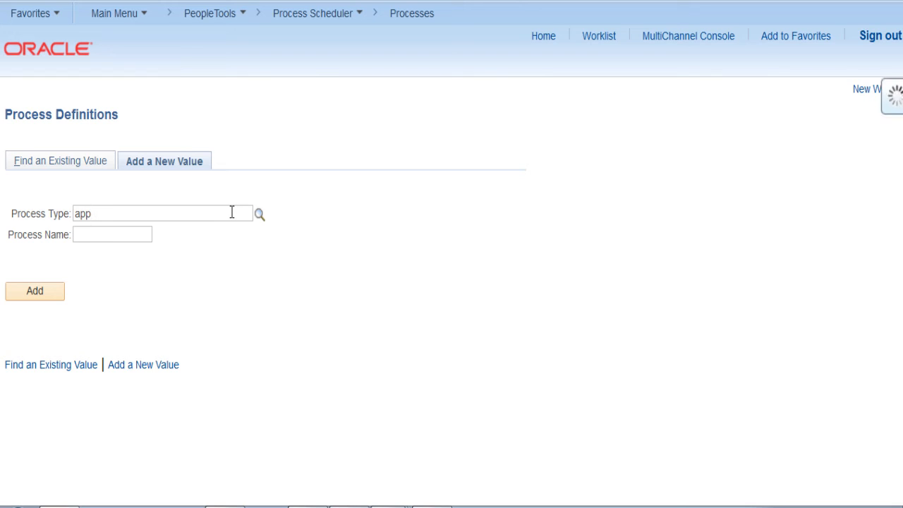
{"action": "left_click", "coordinate": [111, 234]}
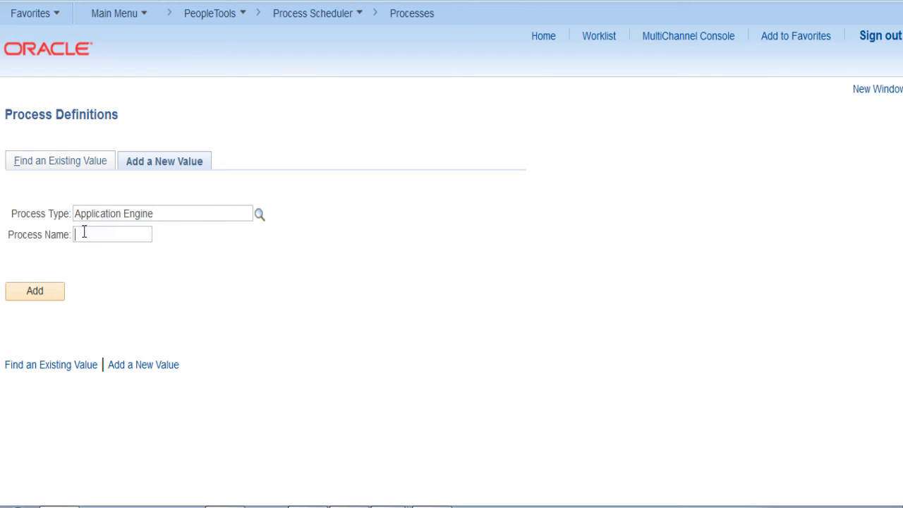
{"action": "type", "text": "Z"}
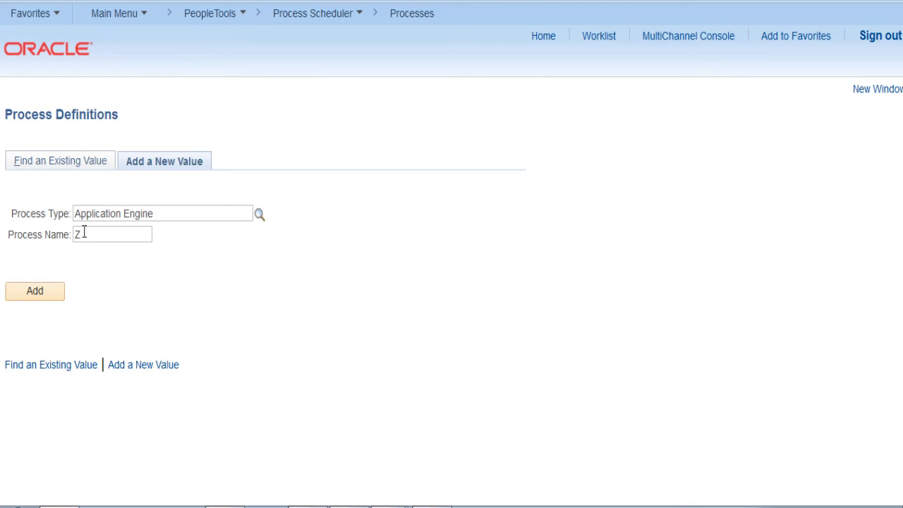
{"action": "type", "text": "_YT_"}
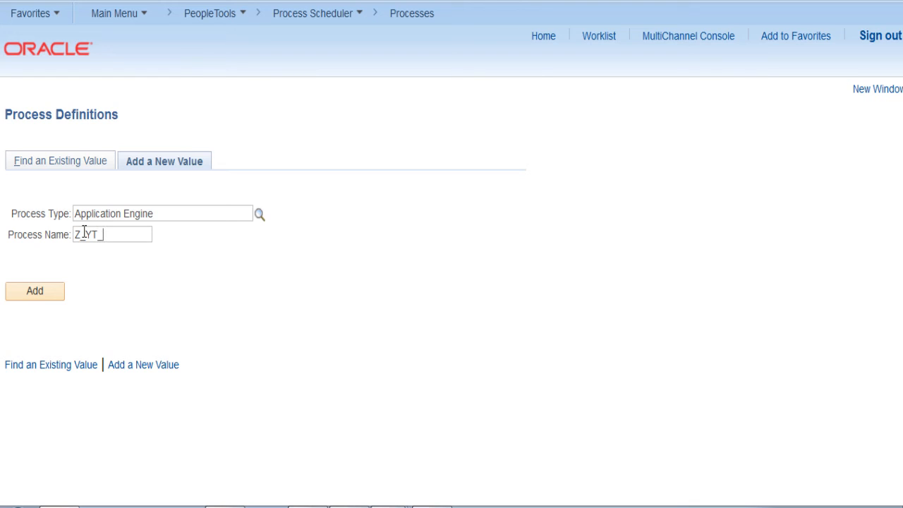
{"action": "type", "text": "TST_"}
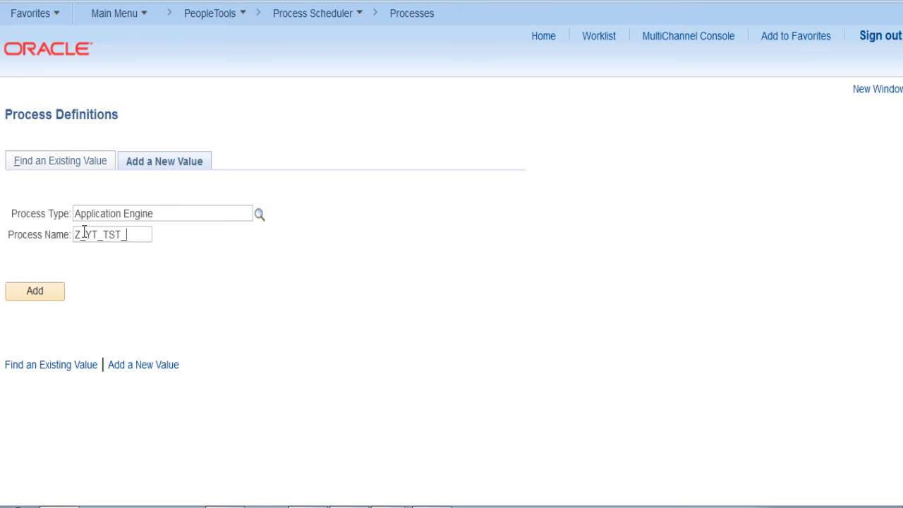
{"action": "type", "text": "AE"}
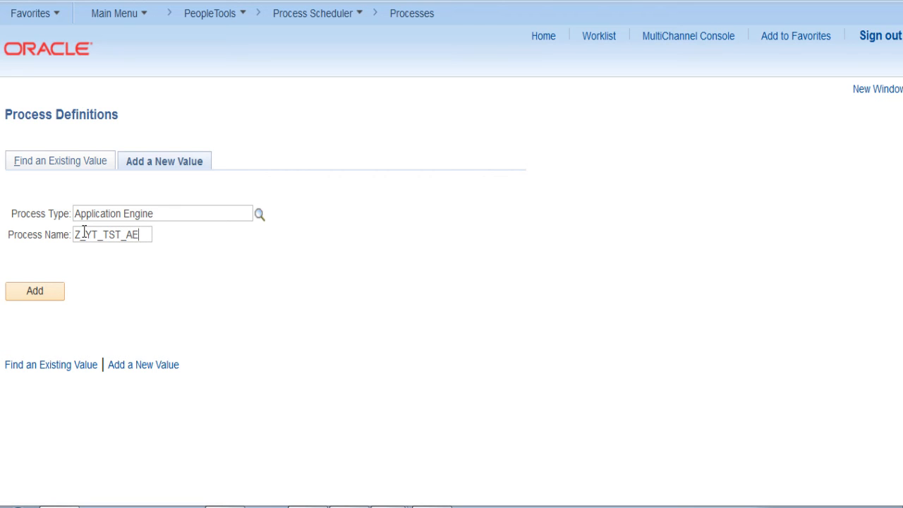
{"action": "left_click", "coordinate": [34, 290]}
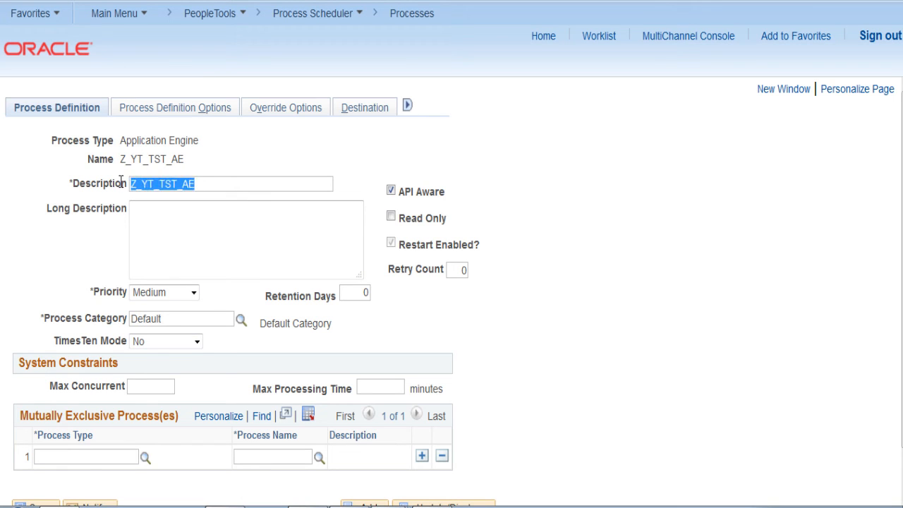
{"action": "mouse_move", "coordinate": [192, 112]}
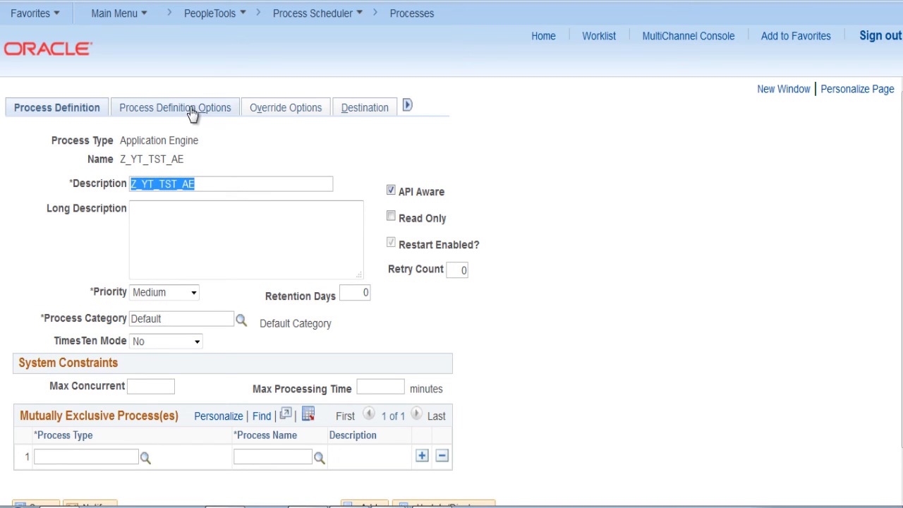
- On Process Definition Options, allow component Z_YT_TST_RCT_CMP and process group TLSALL
{"action": "left_click", "coordinate": [175, 107]}
{"action": "type", "text": "Z_YT"}
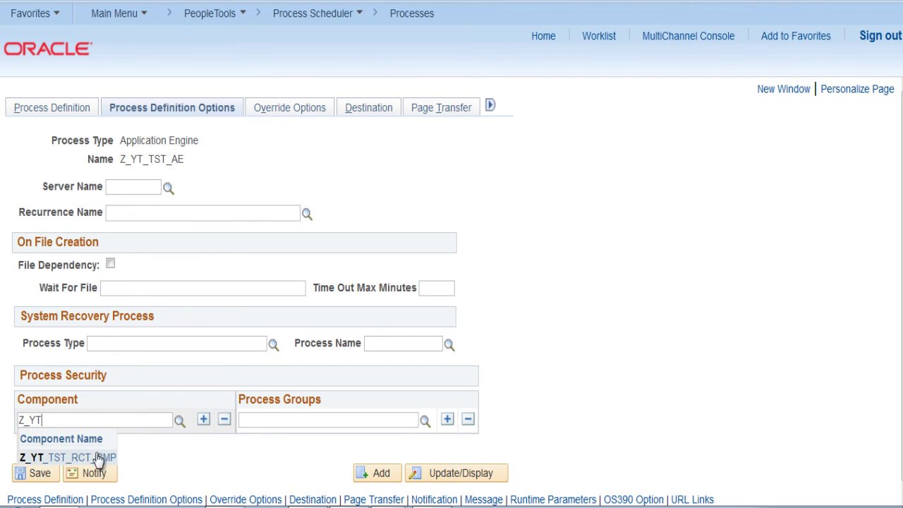
{"action": "left_click", "coordinate": [63, 462]}
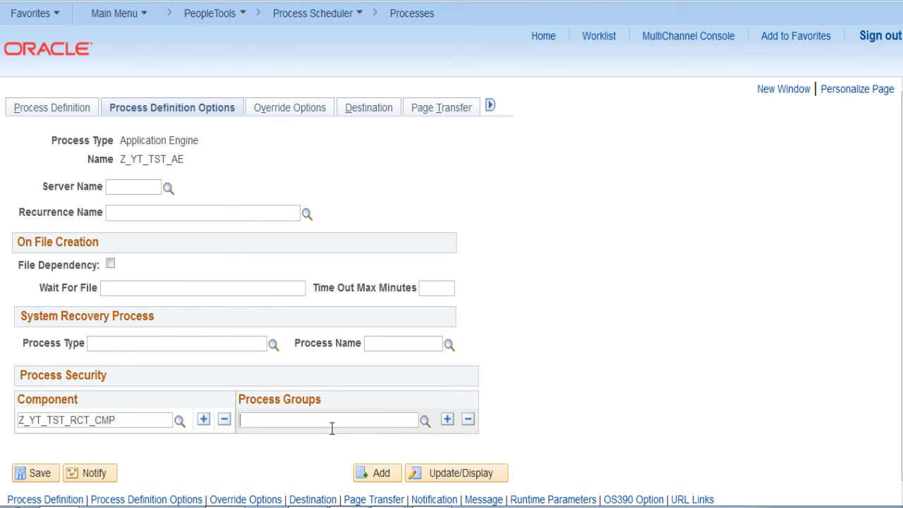
{"action": "type", "text": "TLSALL"}
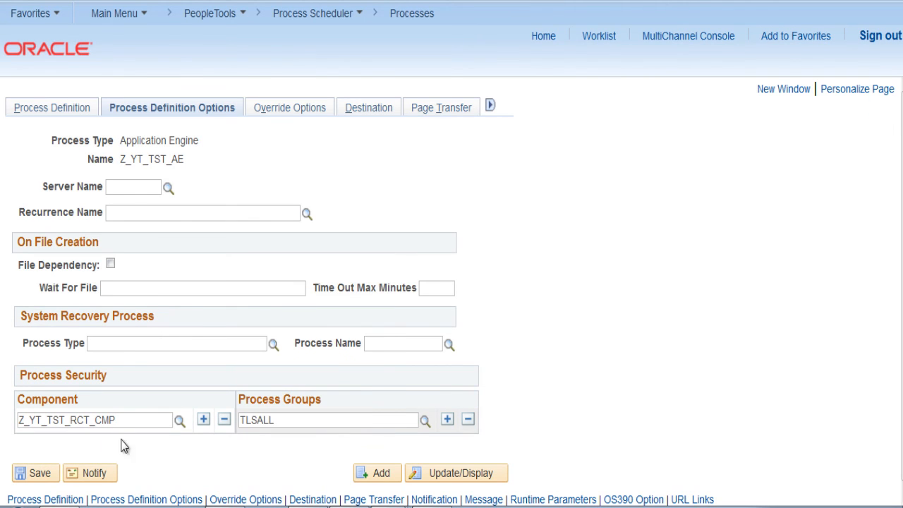
{"action": "left_click", "coordinate": [33, 473]}
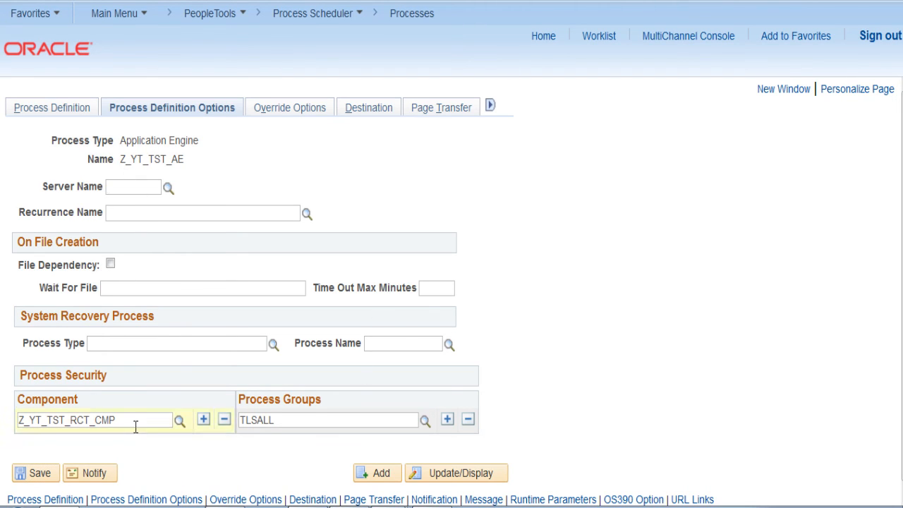
{"action": "triple_click", "coordinate": [84, 420]}
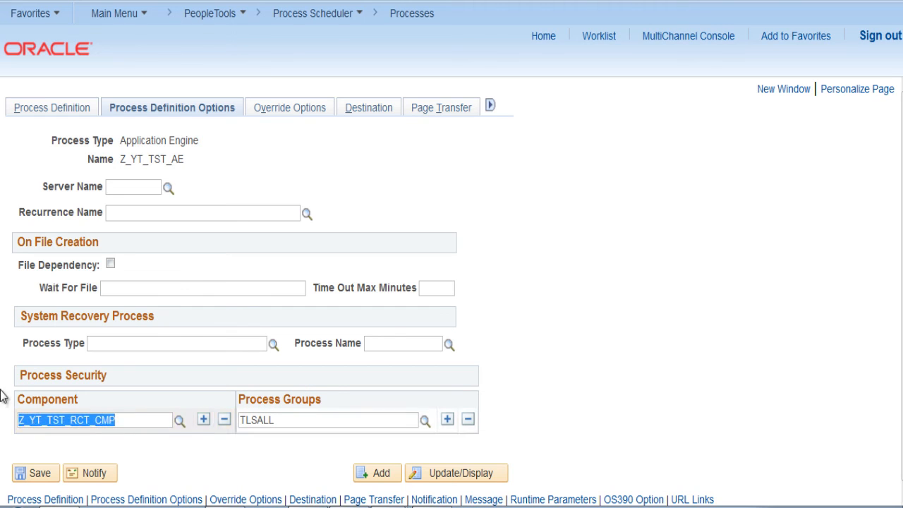
{"action": "mouse_move", "coordinate": [543, 39]}
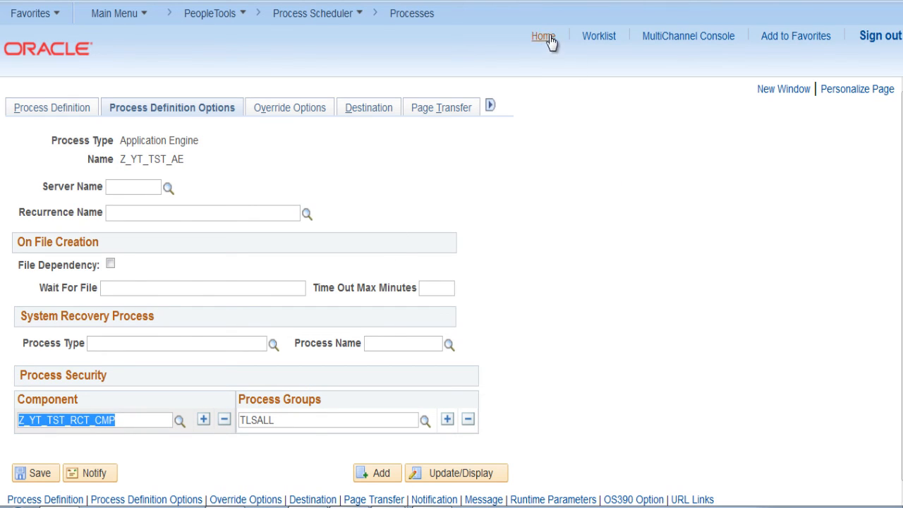
{"action": "mouse_move", "coordinate": [544, 36]}
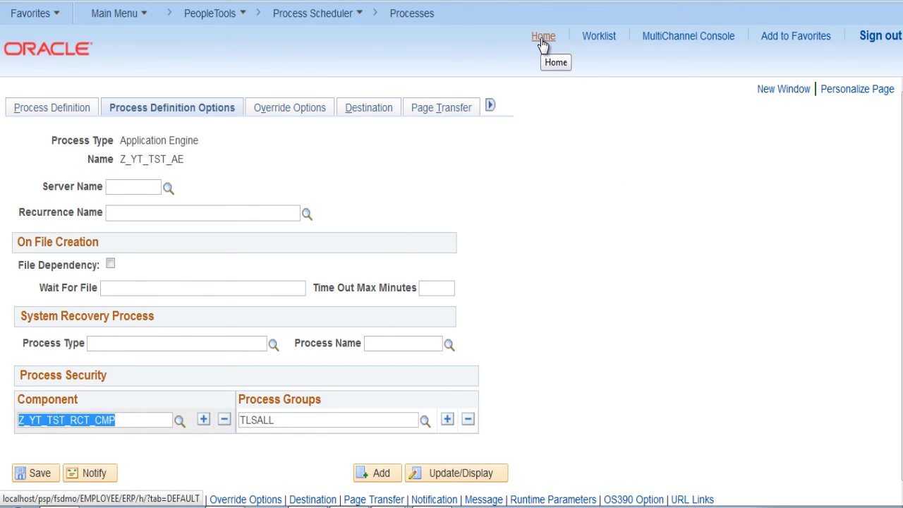
{"action": "mouse_move", "coordinate": [162, 164]}
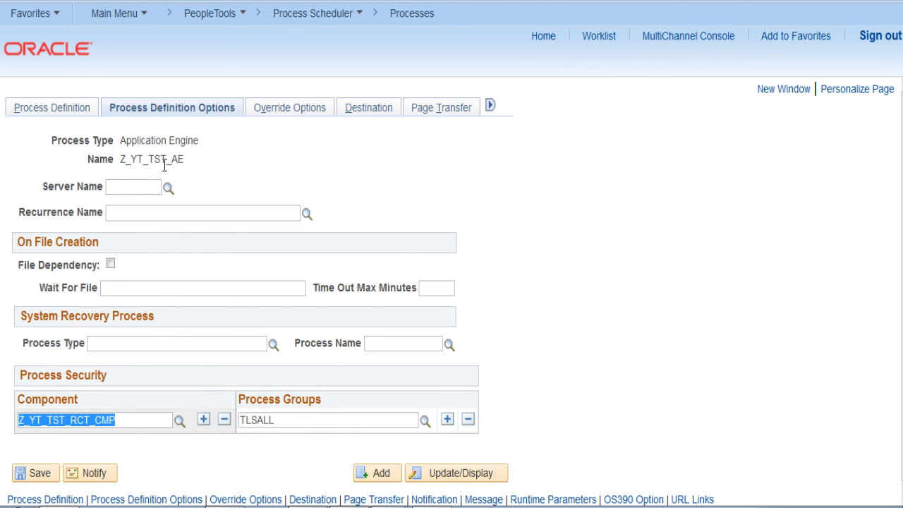
{"action": "mouse_move", "coordinate": [177, 144]}
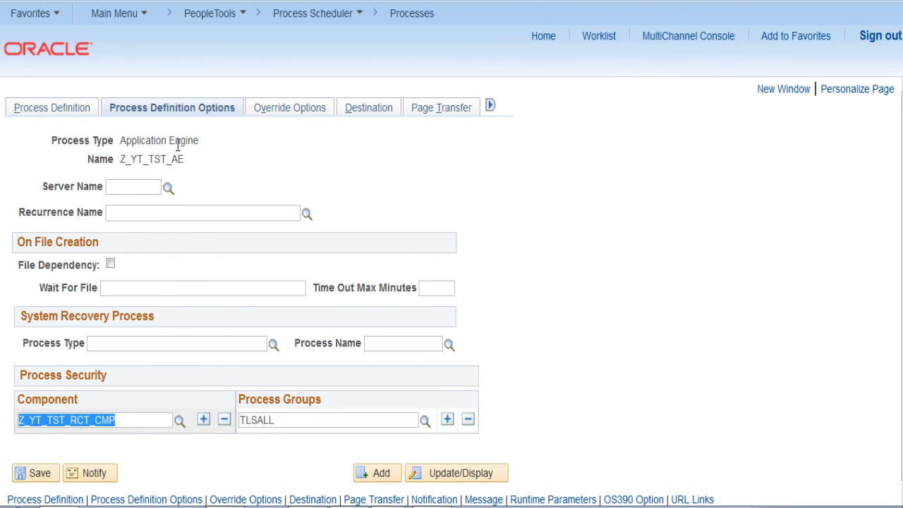
{"action": "mouse_move", "coordinate": [179, 136]}
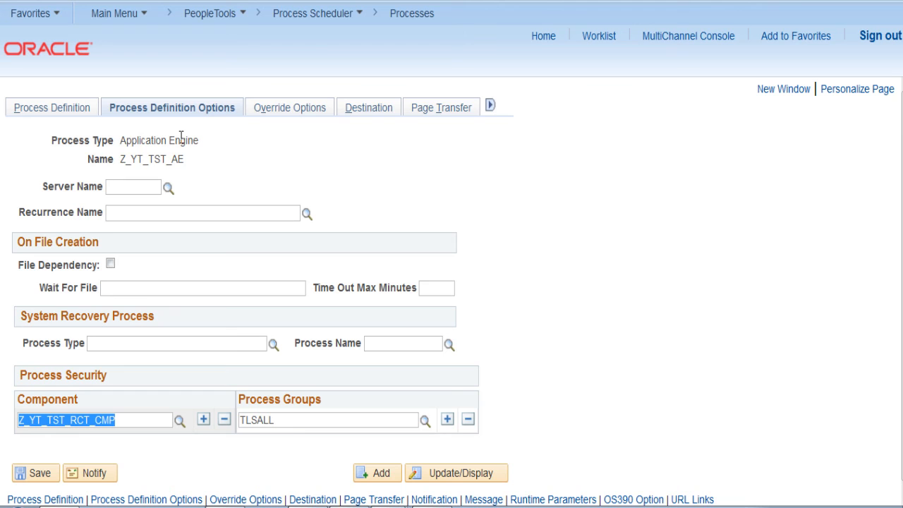
{"action": "mouse_move", "coordinate": [543, 36]}
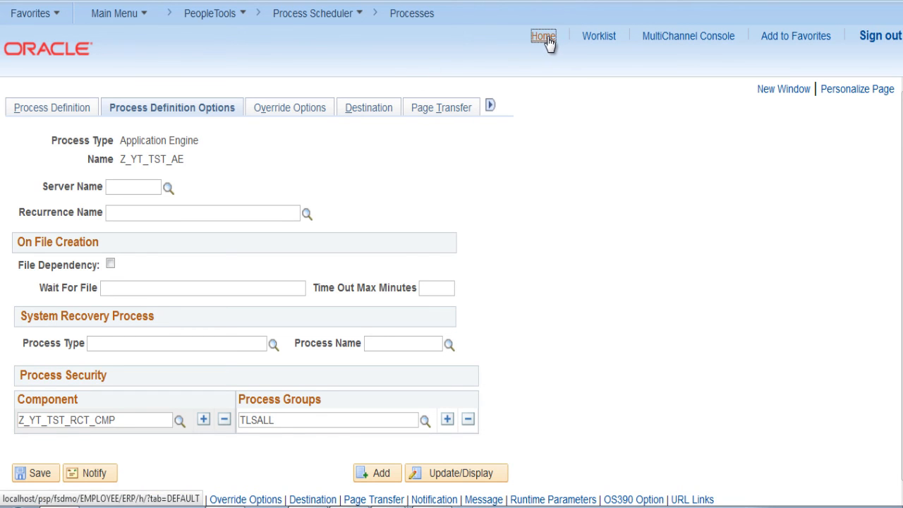
- Open Z_YT_TST_RCT_CMP_GBL from Home, add a run control for Empl ID TST2, and run it
{"action": "left_click", "coordinate": [544, 35]}
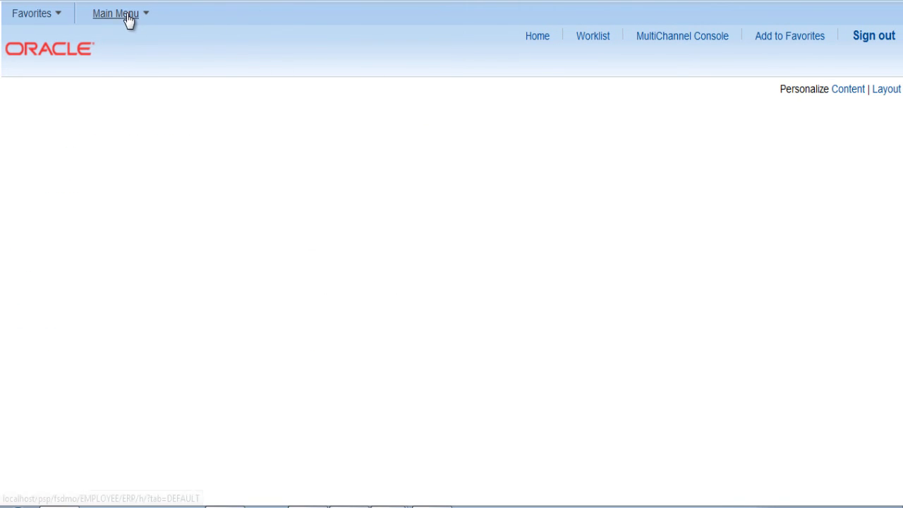
{"action": "left_click", "coordinate": [116, 13]}
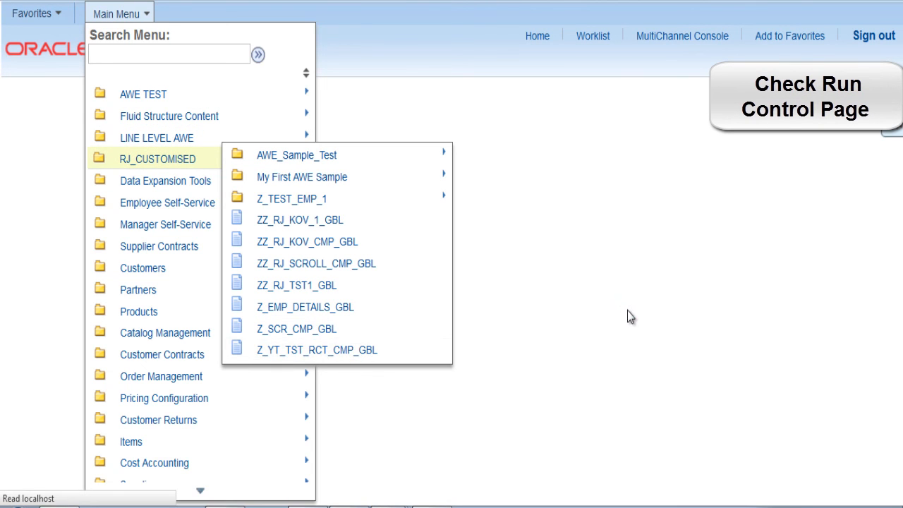
{"action": "left_click", "coordinate": [316, 350]}
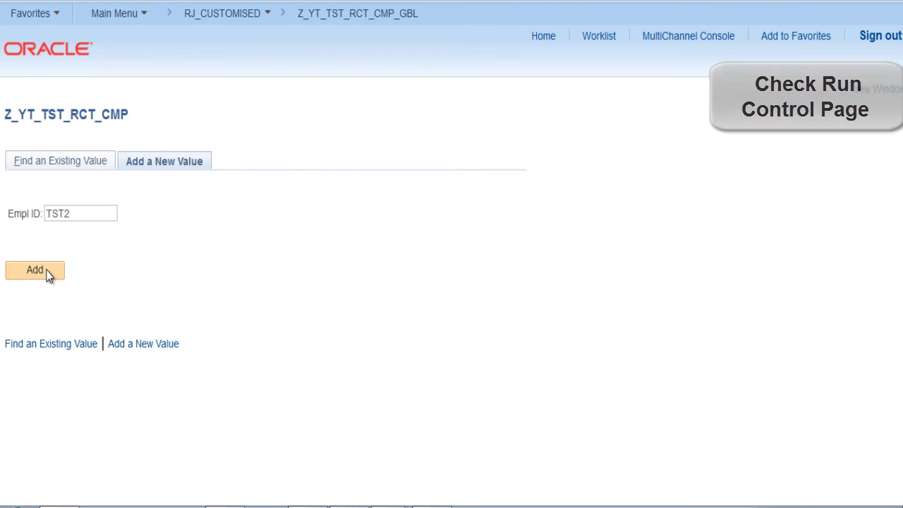
{"action": "left_click", "coordinate": [37, 270]}
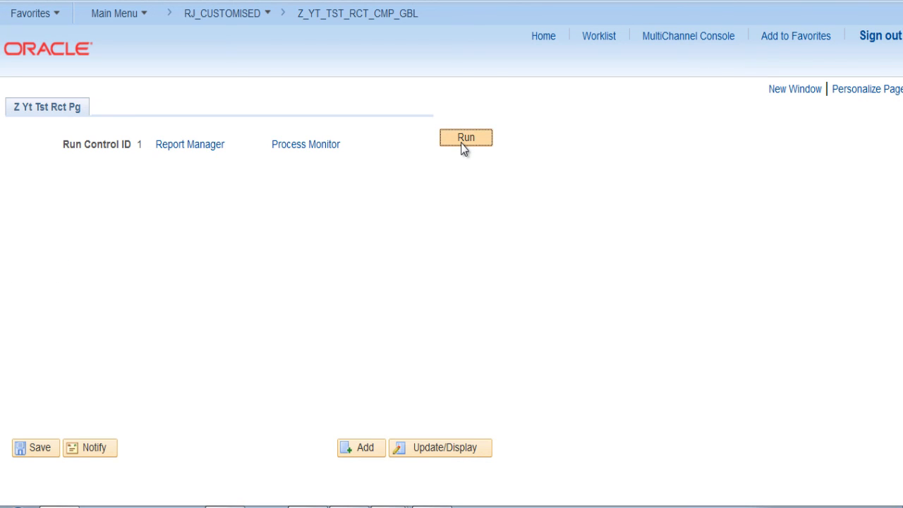
{"action": "left_click", "coordinate": [465, 136]}
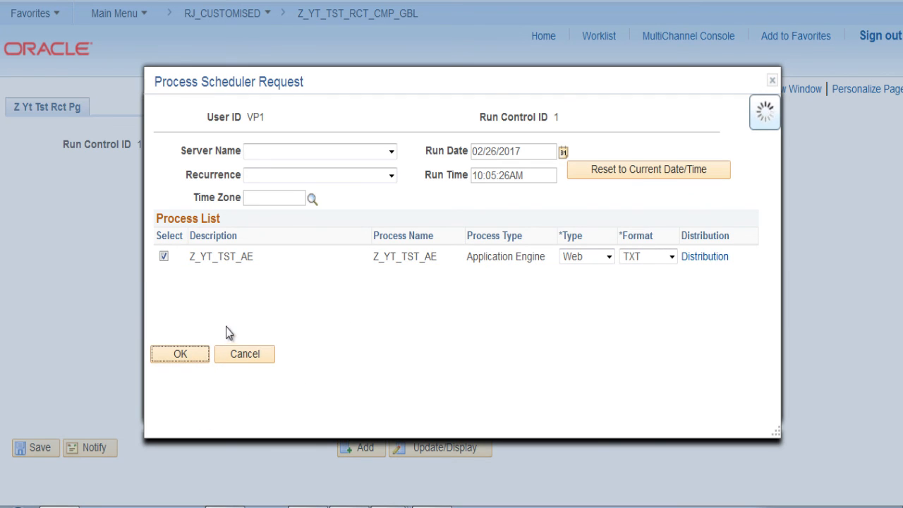
- Submit Z_YT_TST_AE, check instance 20082 is queued in Process Monitor, then return
{"action": "left_click", "coordinate": [179, 353]}
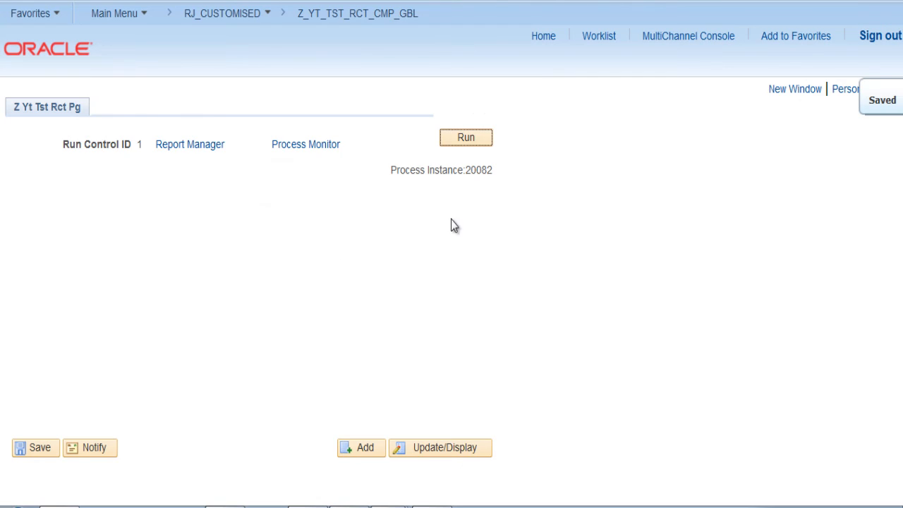
{"action": "left_click", "coordinate": [305, 144]}
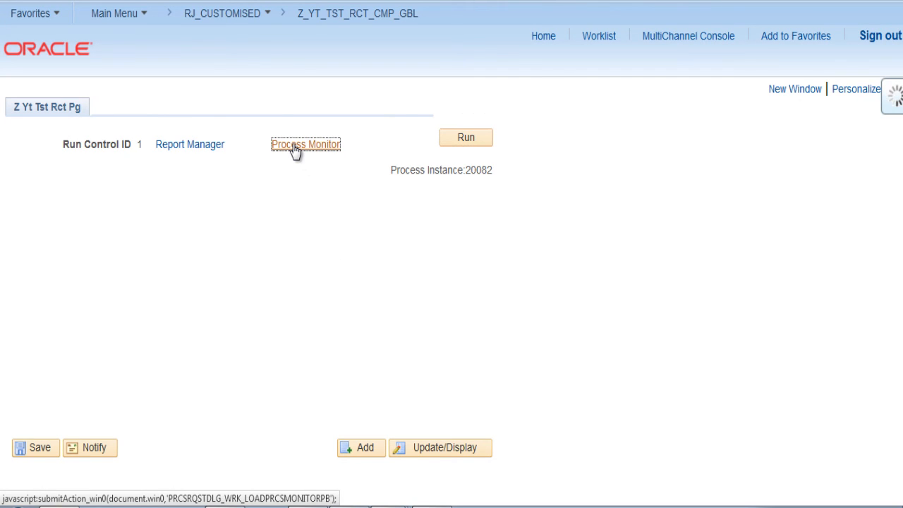
{"action": "left_click", "coordinate": [305, 144]}
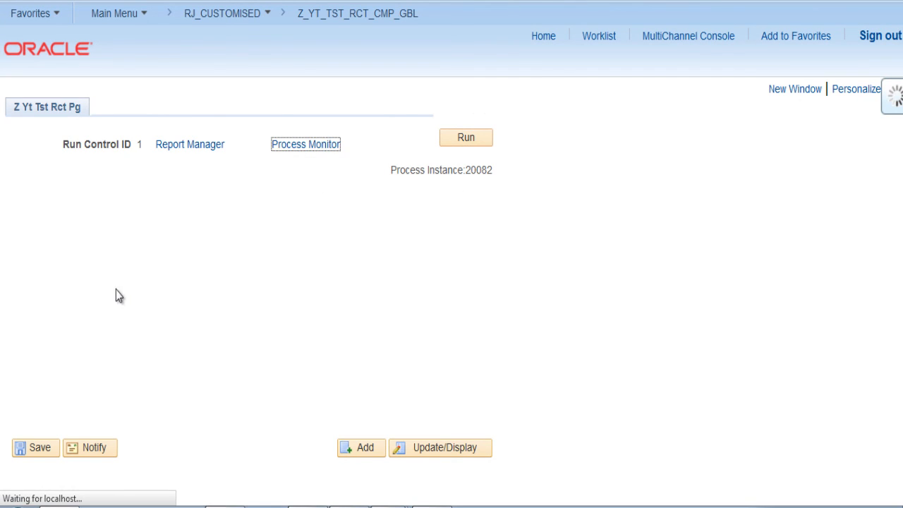
{"action": "left_click", "coordinate": [305, 143]}
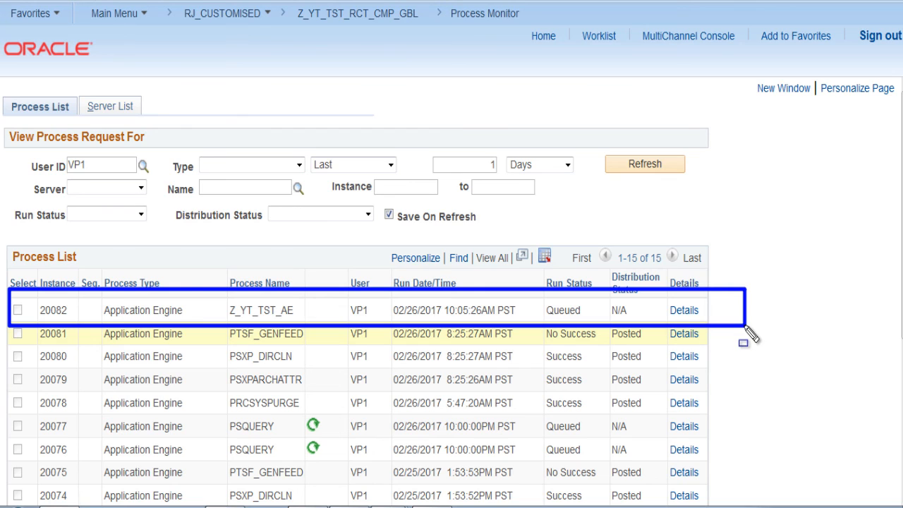
{"action": "left_click", "coordinate": [356, 14]}
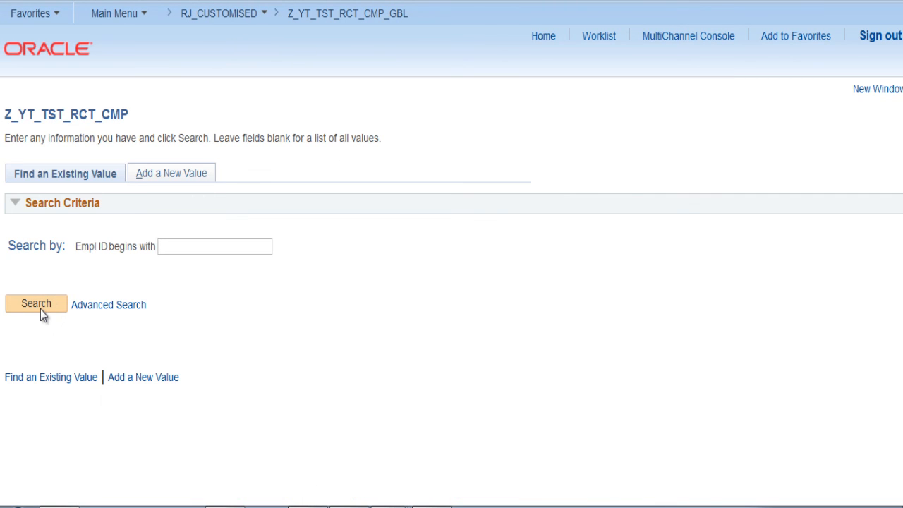